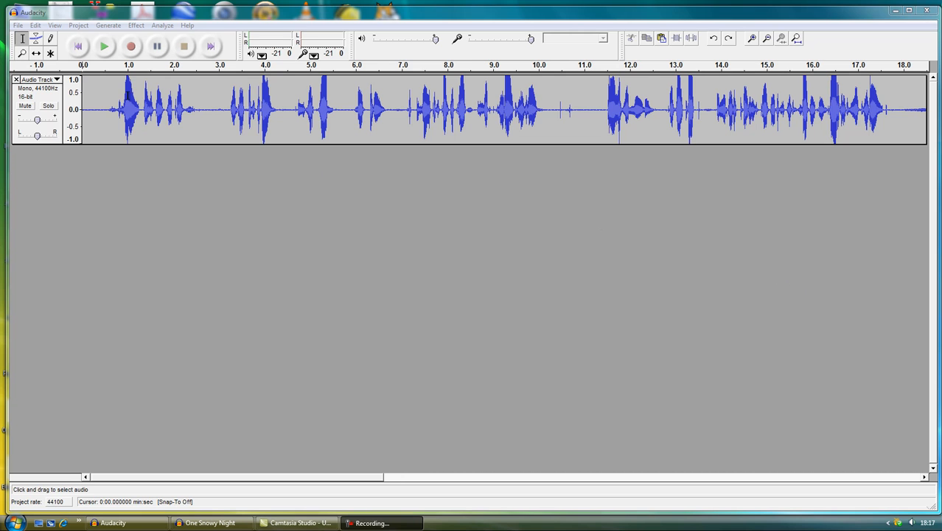
{"action": "mouse_move", "coordinate": [109, 53]}
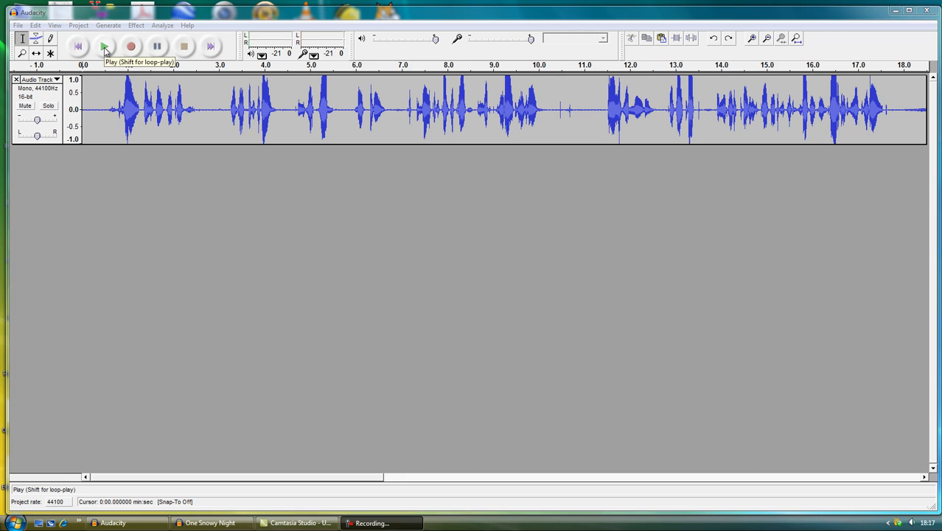
Step: Play back the raw narration to check it, then stop
{"action": "left_click", "coordinate": [109, 47]}
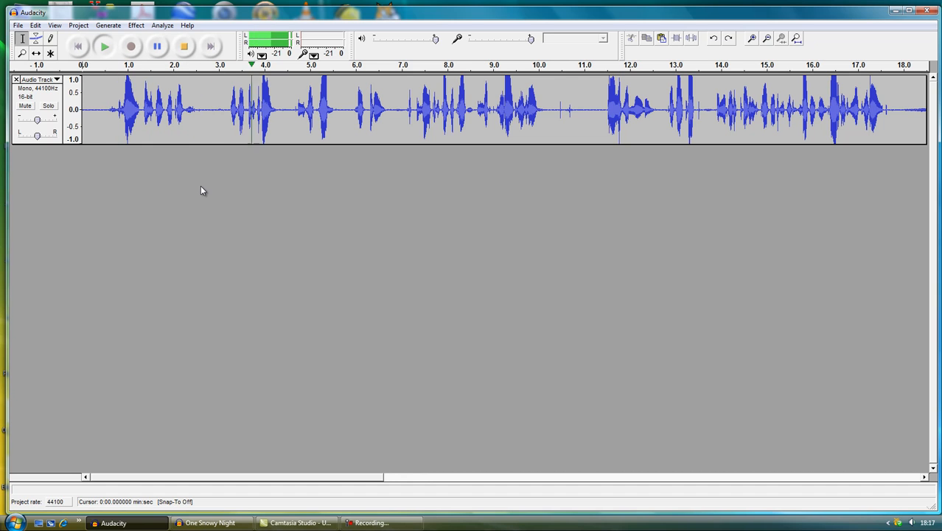
{"action": "left_click", "coordinate": [185, 50]}
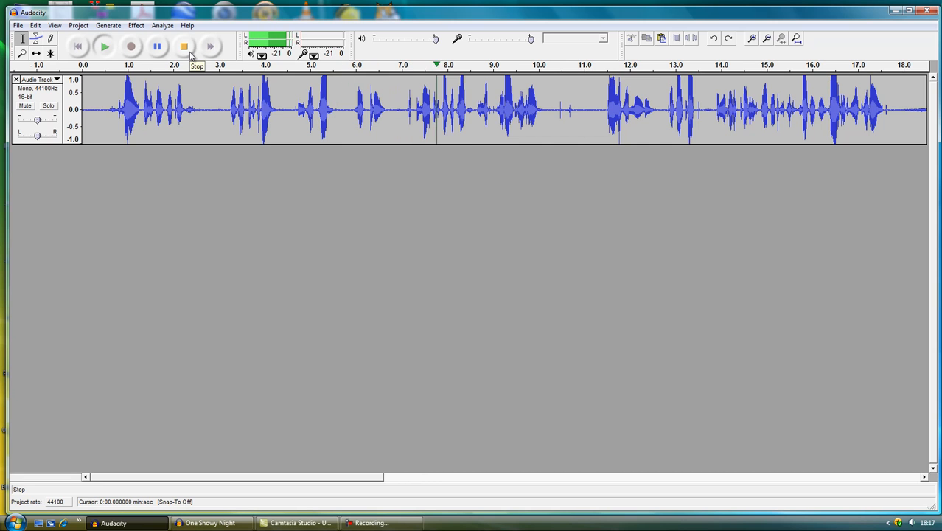
{"action": "left_click", "coordinate": [183, 46]}
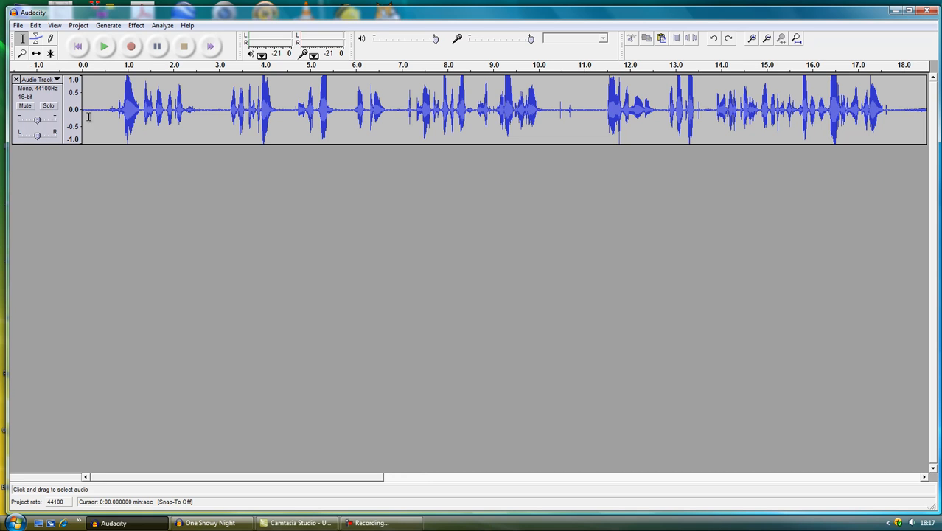
{"action": "mouse_move", "coordinate": [121, 163]}
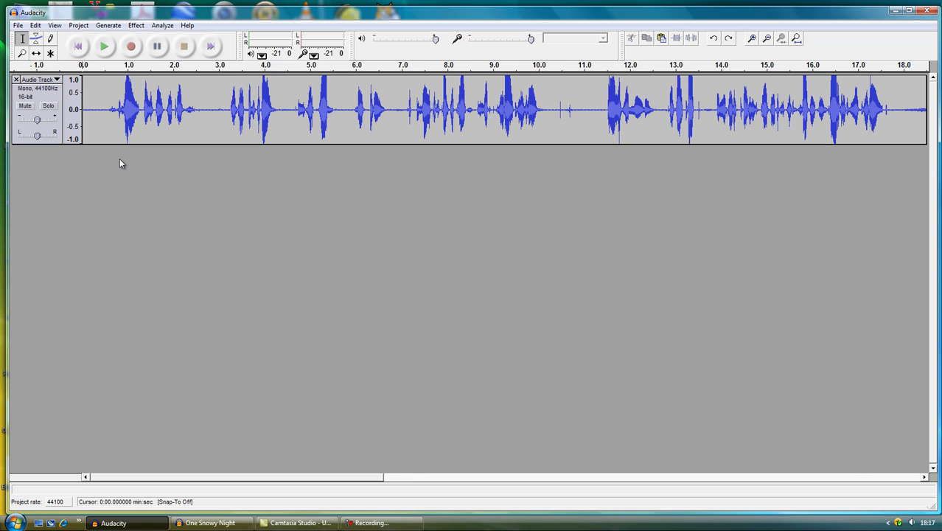
{"action": "left_click", "coordinate": [130, 106]}
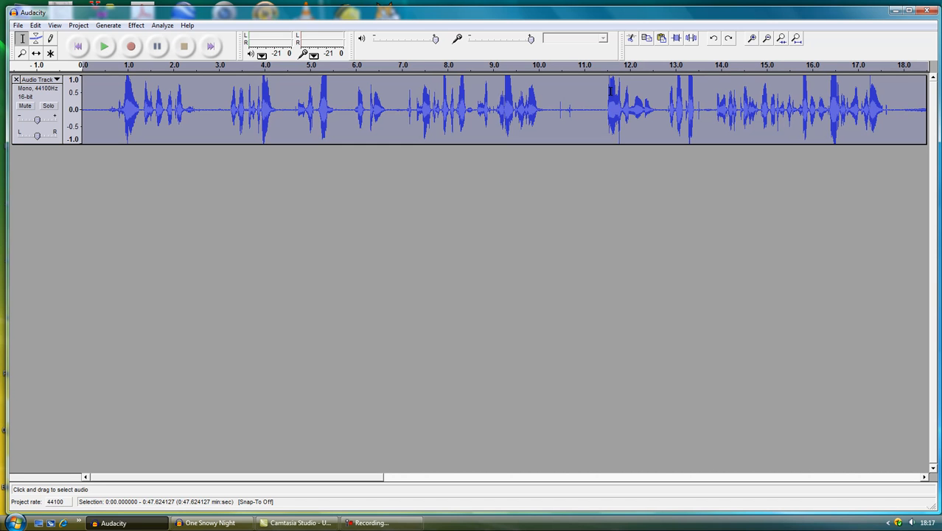
Step: Normalize the whole track to 0 dB peak with DC offset removed
{"action": "left_click", "coordinate": [48, 42]}
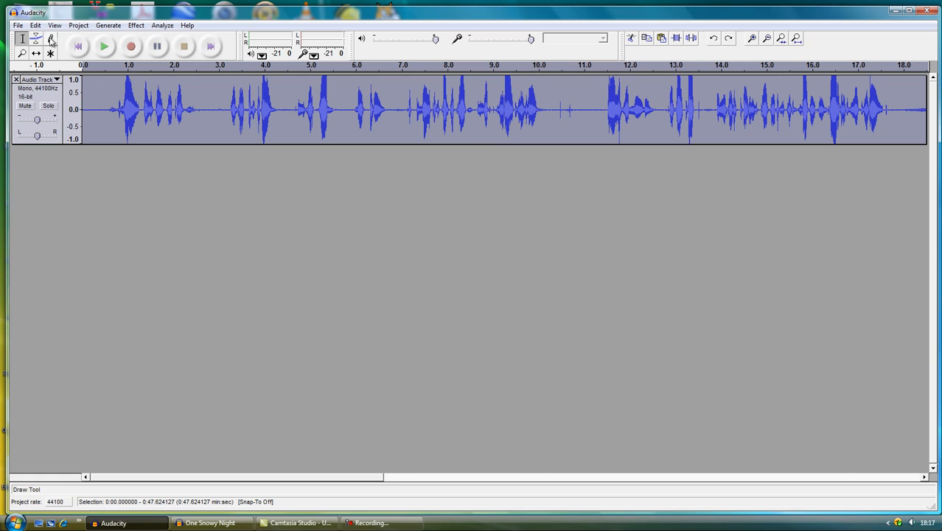
{"action": "left_click", "coordinate": [136, 27]}
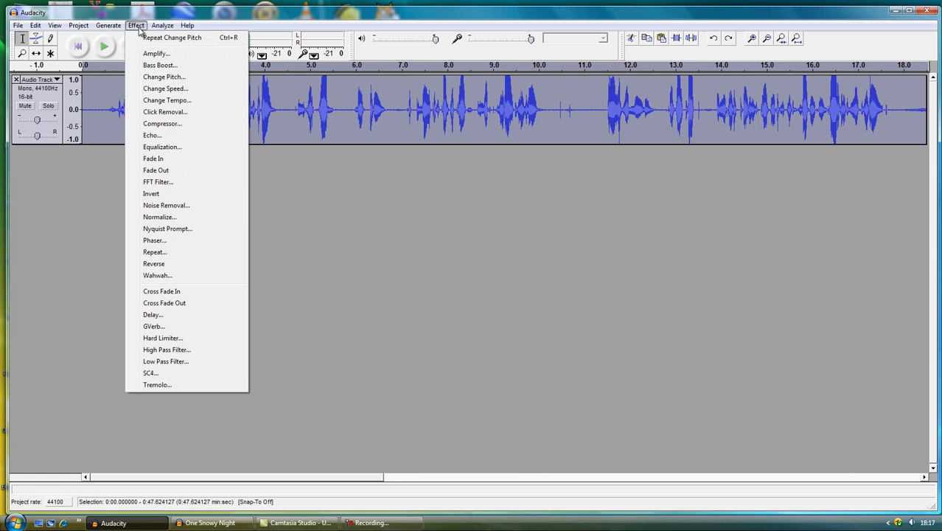
{"action": "left_click", "coordinate": [159, 216]}
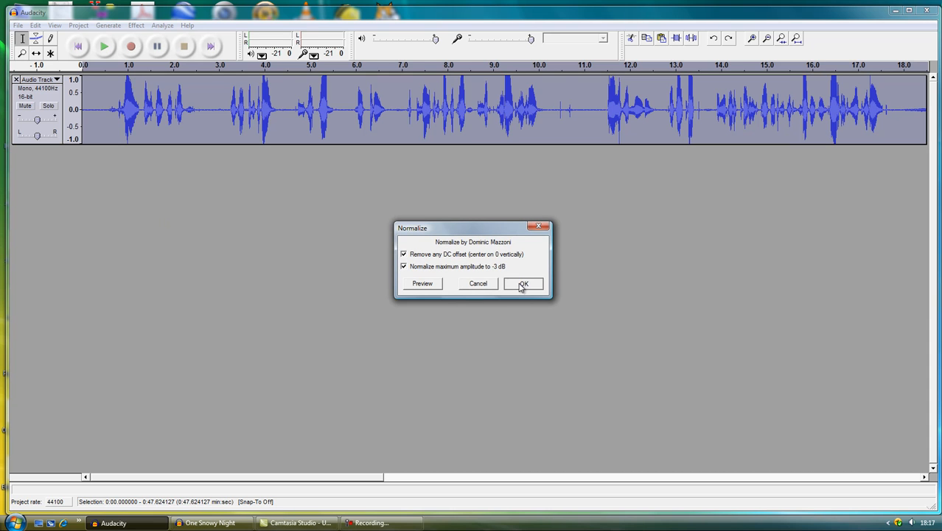
{"action": "left_click", "coordinate": [521, 283]}
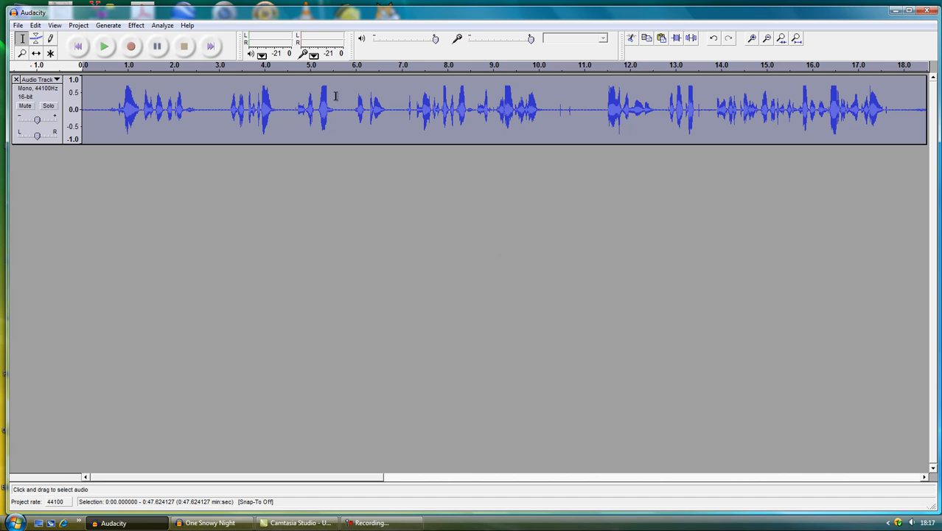
{"action": "mouse_move", "coordinate": [181, 121]}
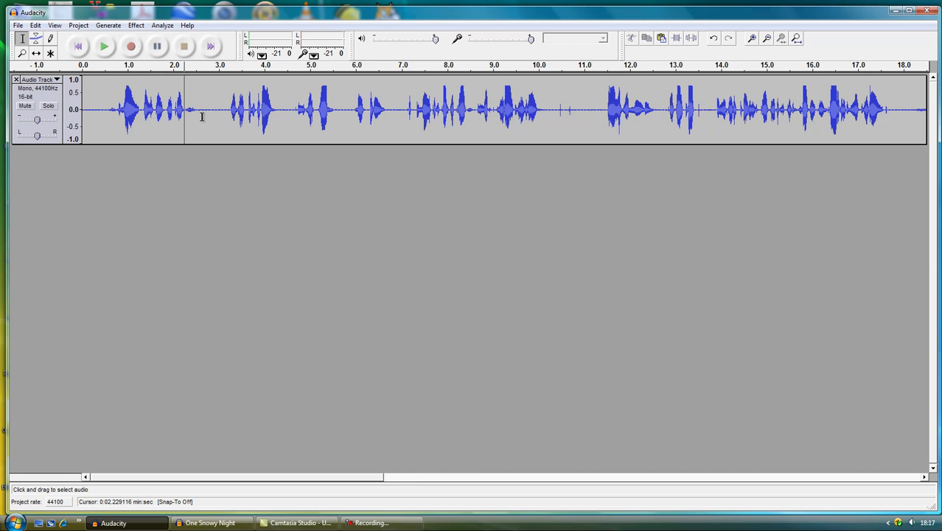
{"action": "mouse_move", "coordinate": [580, 115]}
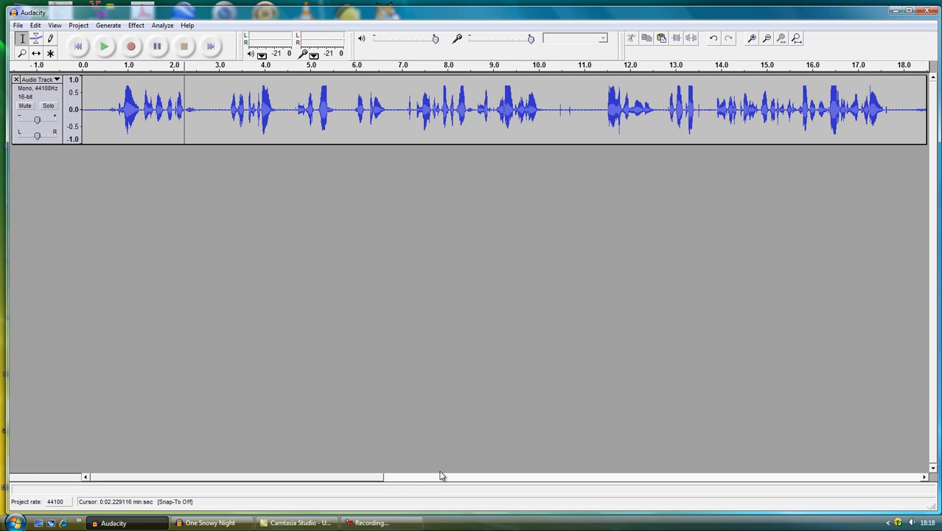
Step: Select the silent gap around 10.4–10.8 s and adjust its left boundary for deletion
{"action": "left_click_drag", "start_coordinate": [383, 478], "coordinate": [478, 478]}
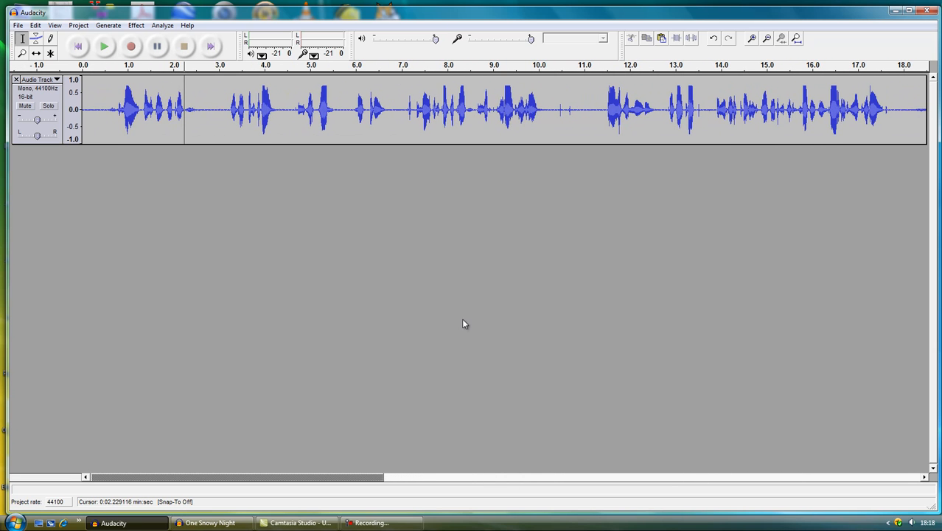
{"action": "left_click", "coordinate": [539, 112]}
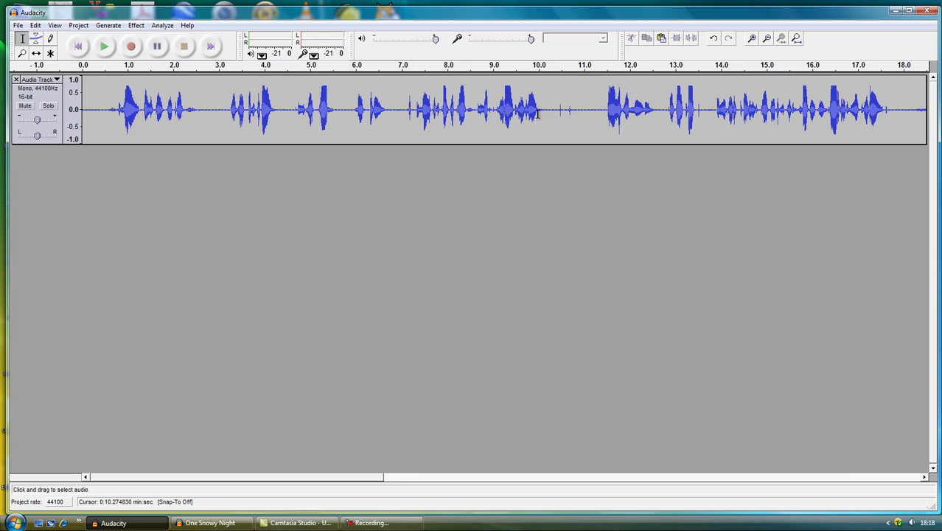
{"action": "left_click", "coordinate": [103, 48]}
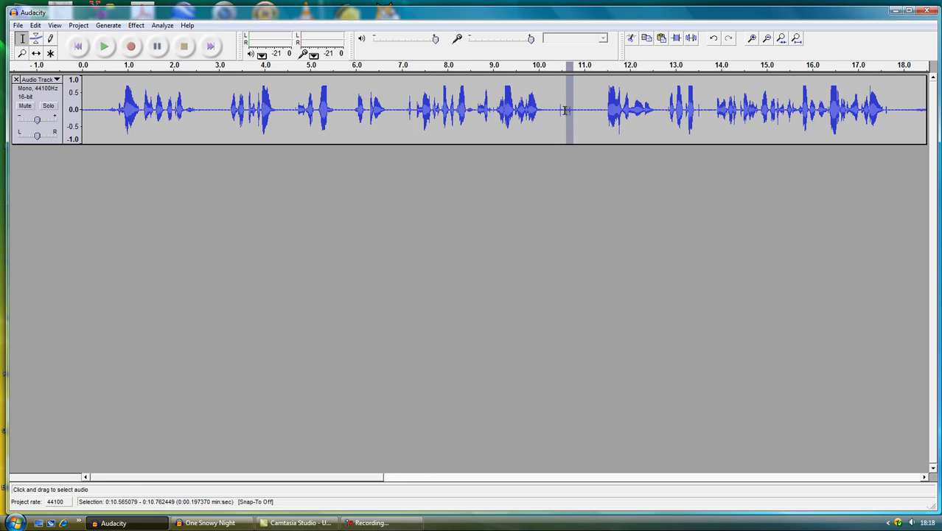
{"action": "left_click_drag", "start_coordinate": [563, 111], "coordinate": [558, 111]}
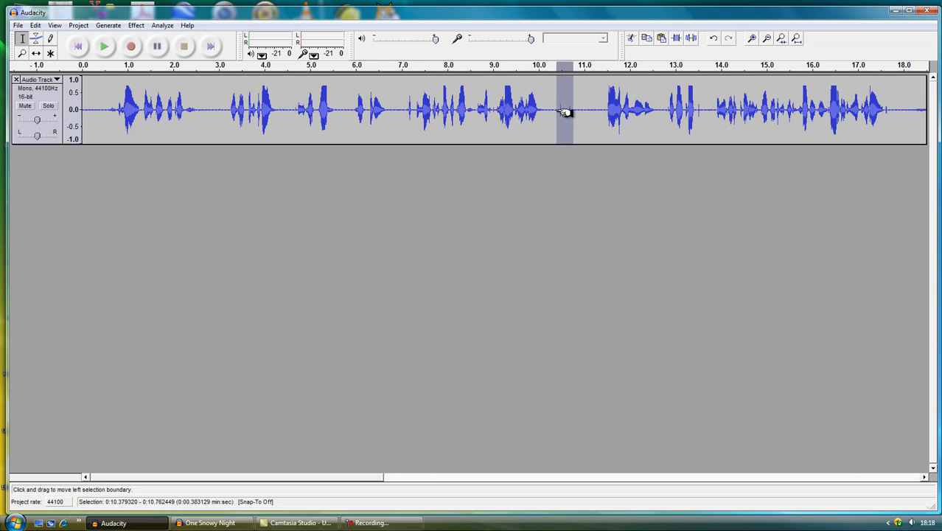
{"action": "left_click", "coordinate": [634, 38]}
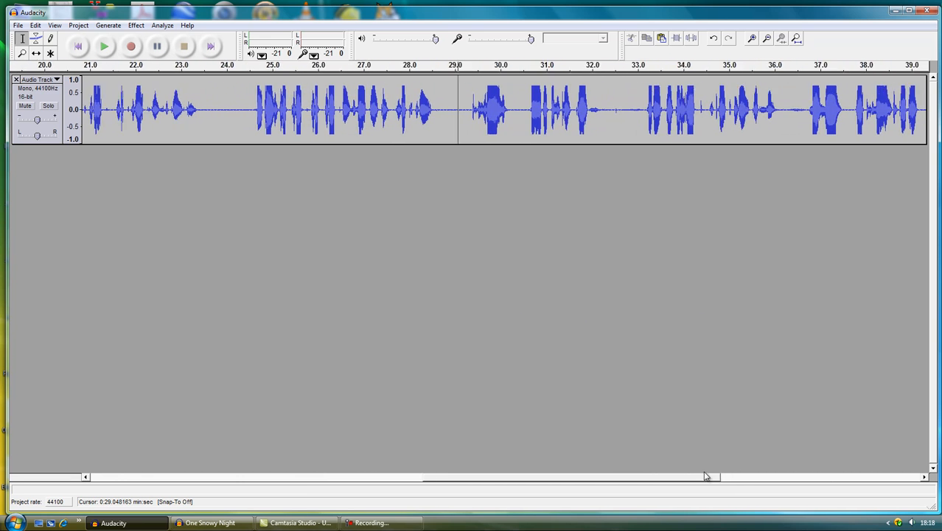
Step: Scroll to 14–34 s and select the spoken line from about 24.5 to 28.9 s
{"action": "left_click_drag", "start_coordinate": [704, 478], "coordinate": [354, 478]}
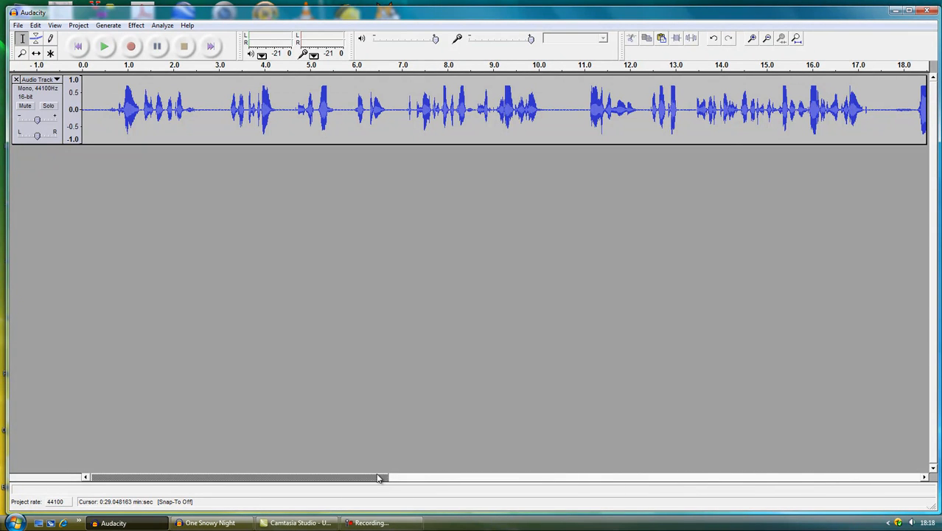
{"action": "left_click_drag", "start_coordinate": [377, 478], "coordinate": [389, 477]}
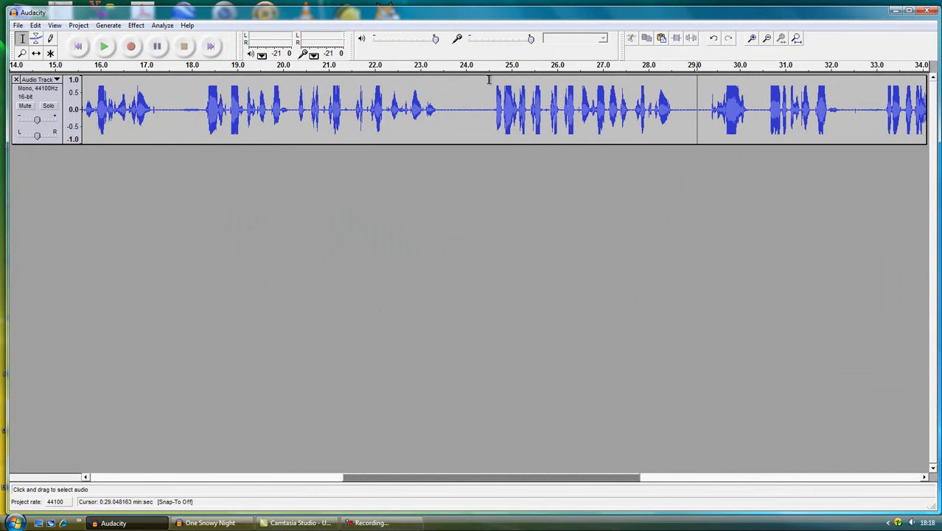
{"action": "left_click_drag", "start_coordinate": [488, 111], "coordinate": [679, 110]}
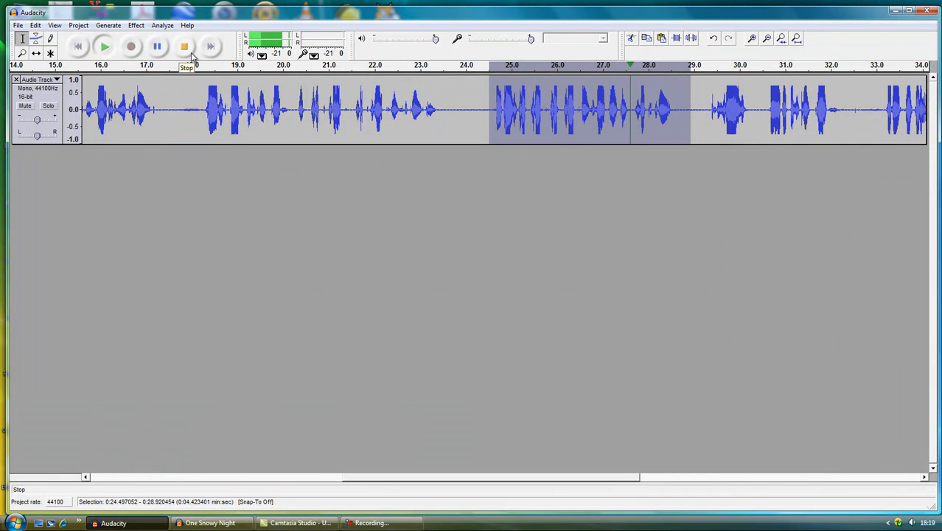
{"action": "left_click", "coordinate": [183, 48]}
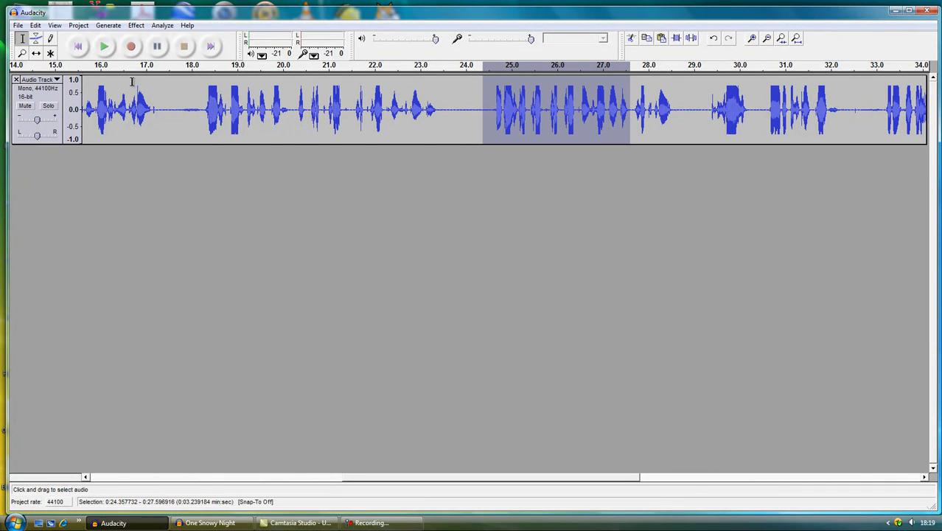
Step: Refine the selection to about 24.4–27.6 s and verify it by playback
{"action": "left_click", "coordinate": [102, 47]}
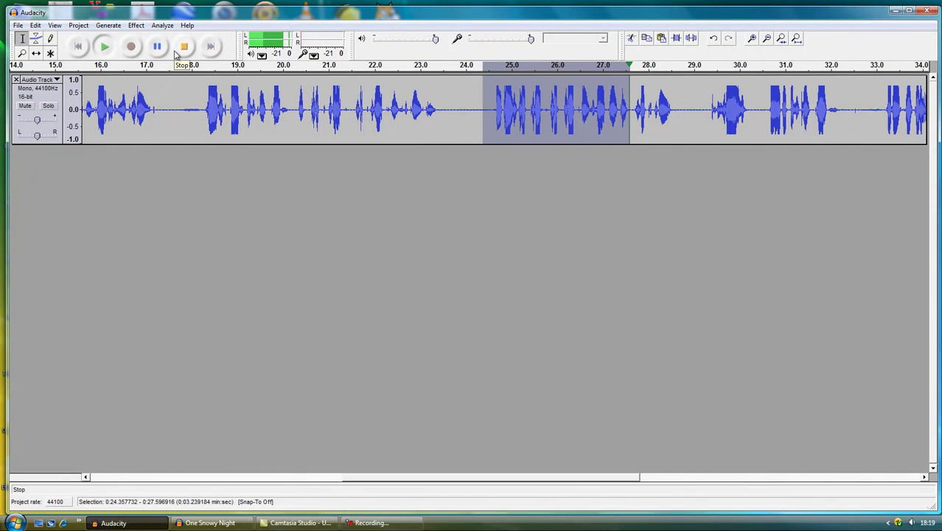
{"action": "left_click", "coordinate": [183, 46]}
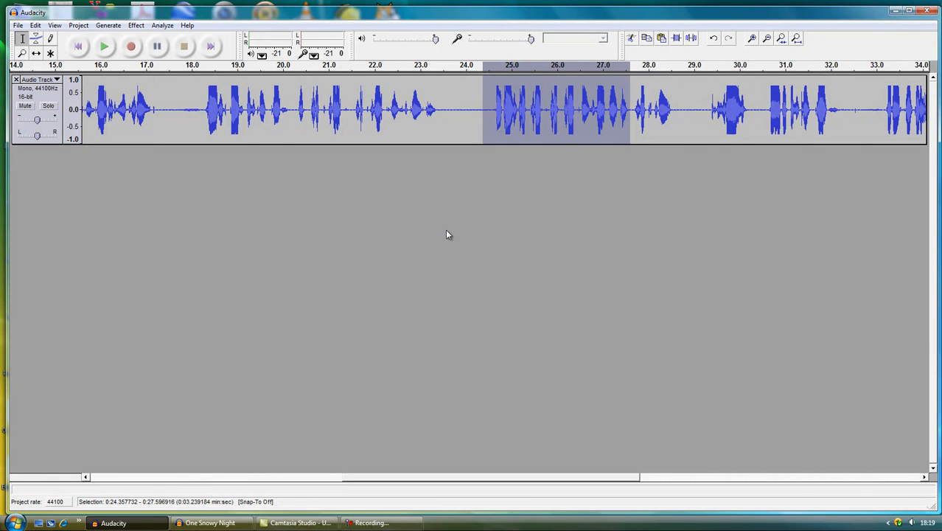
{"action": "left_click", "coordinate": [135, 23]}
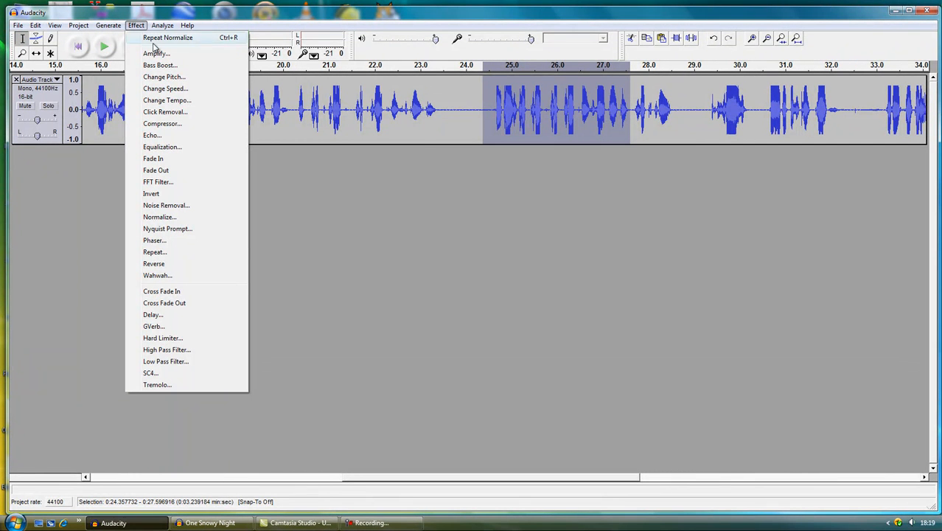
{"action": "mouse_move", "coordinate": [164, 77]}
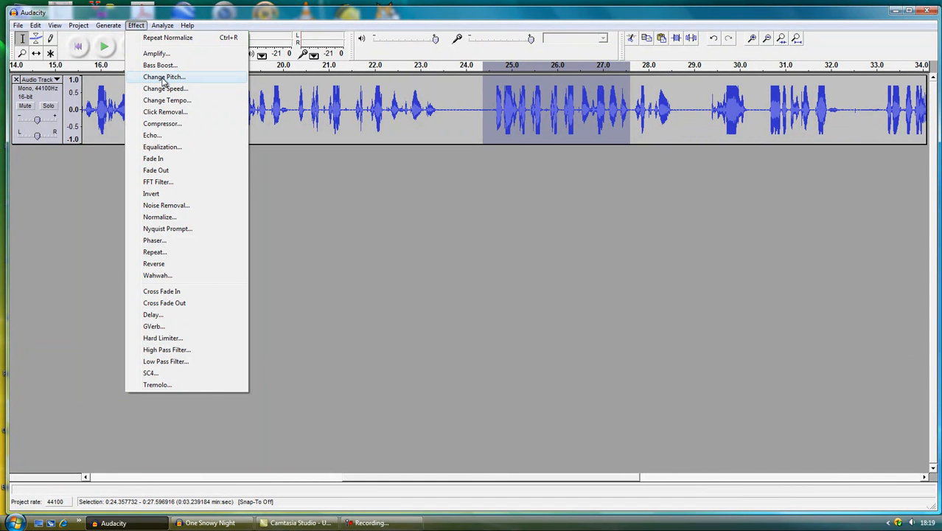
Step: Apply Change Pitch: down 6 semitones (-29.29%), keeping the detected notes and tempo
{"action": "left_click", "coordinate": [158, 77]}
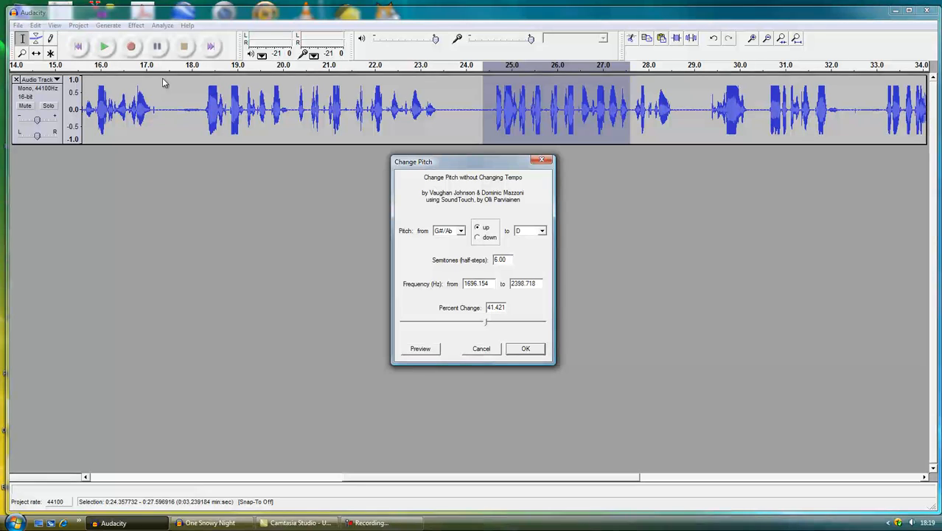
{"action": "mouse_move", "coordinate": [431, 242]}
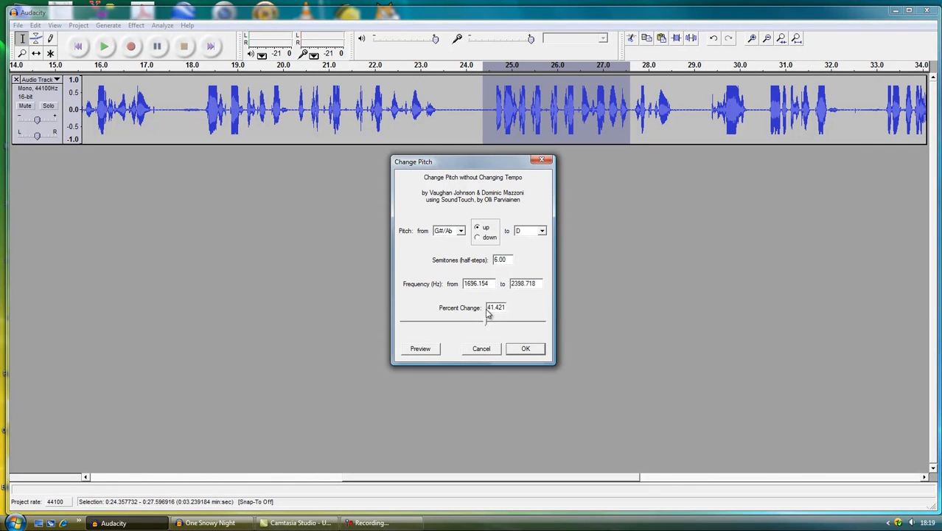
{"action": "mouse_move", "coordinate": [465, 254]}
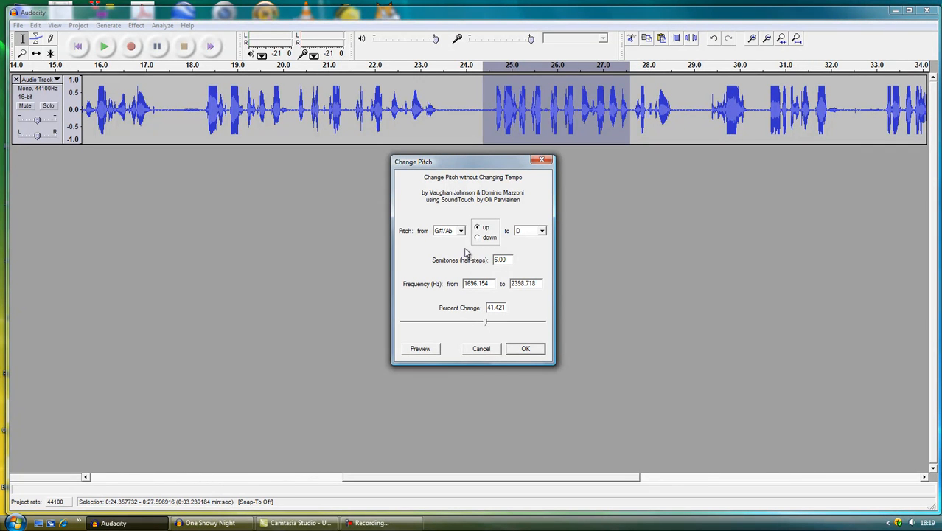
{"action": "left_click", "coordinate": [460, 230]}
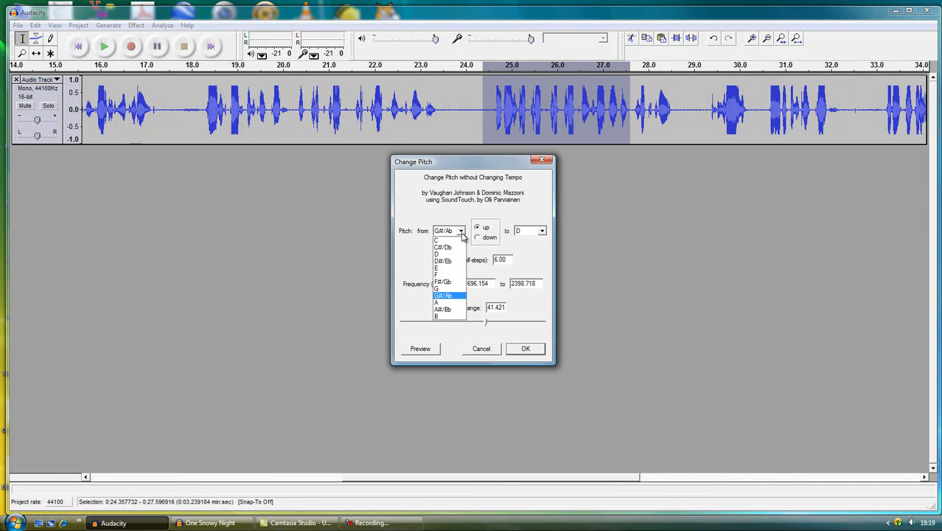
{"action": "left_click", "coordinate": [447, 295]}
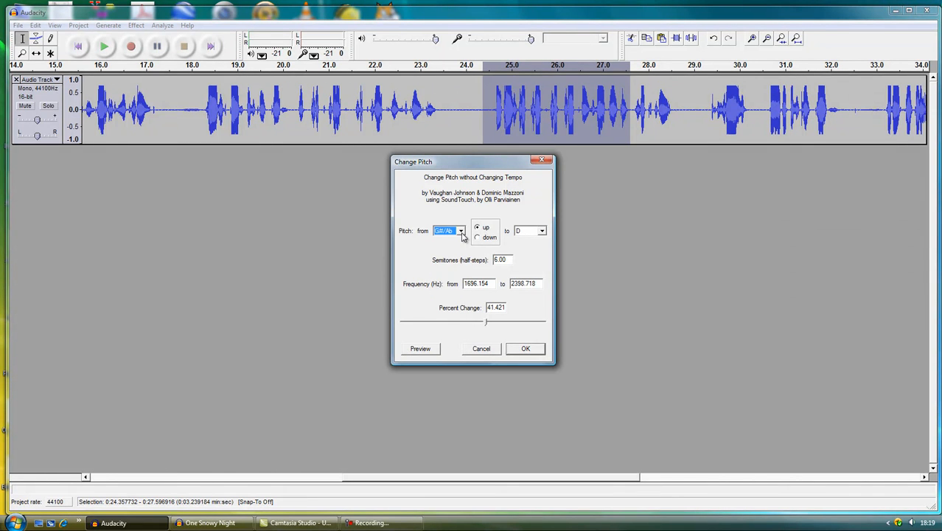
{"action": "left_click", "coordinate": [478, 236]}
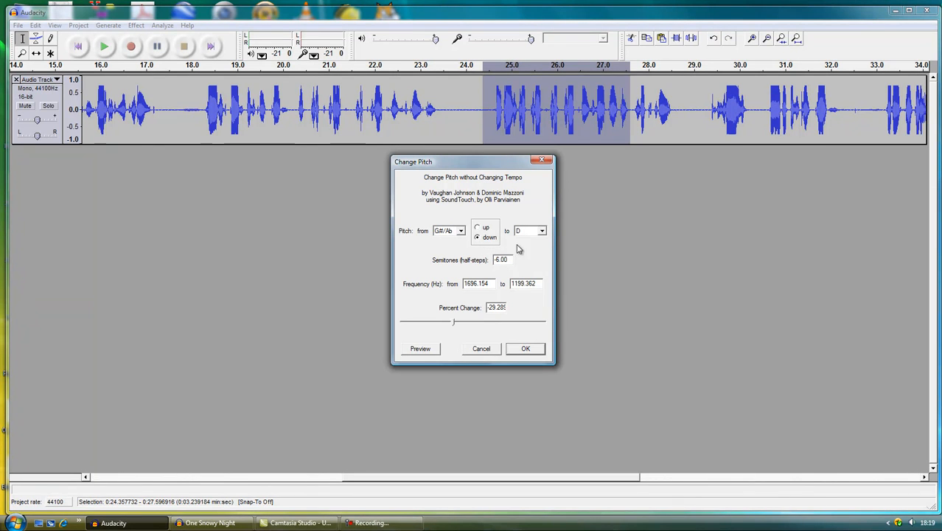
{"action": "left_click", "coordinate": [542, 230]}
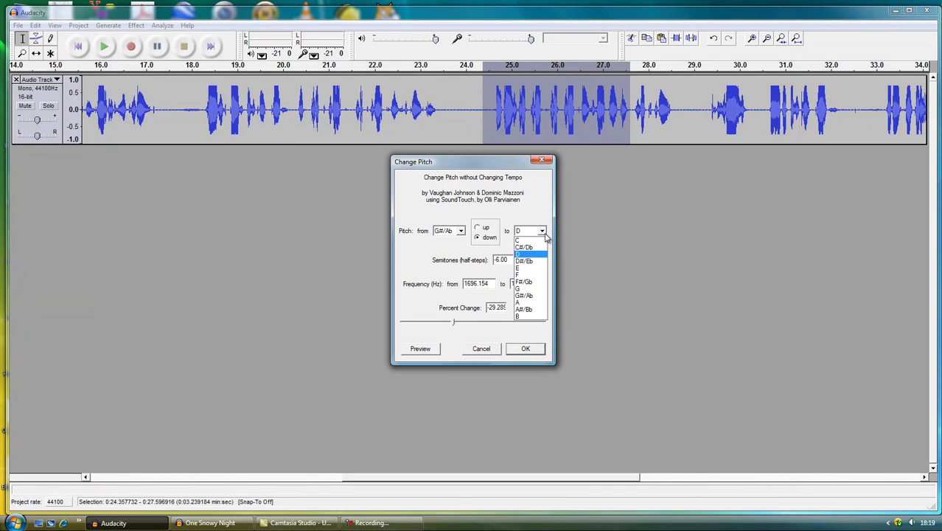
{"action": "left_click", "coordinate": [525, 255]}
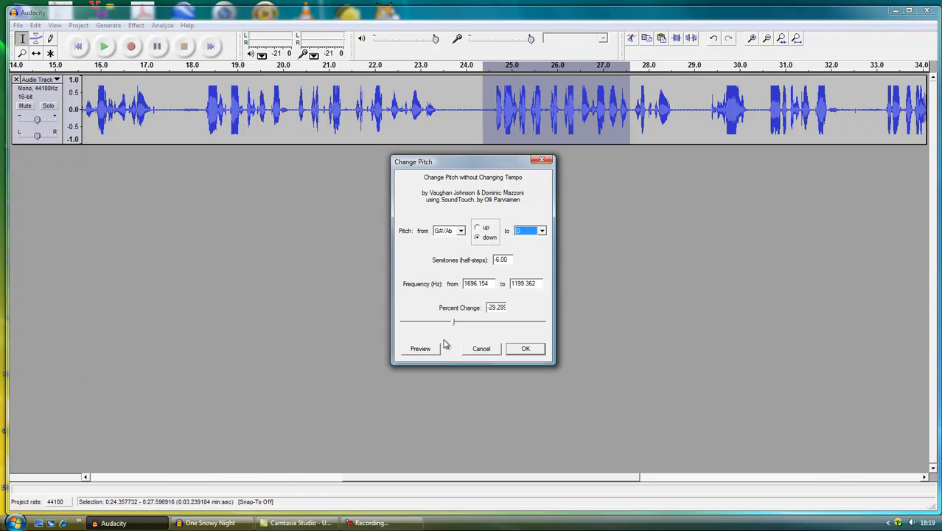
{"action": "mouse_move", "coordinate": [431, 354]}
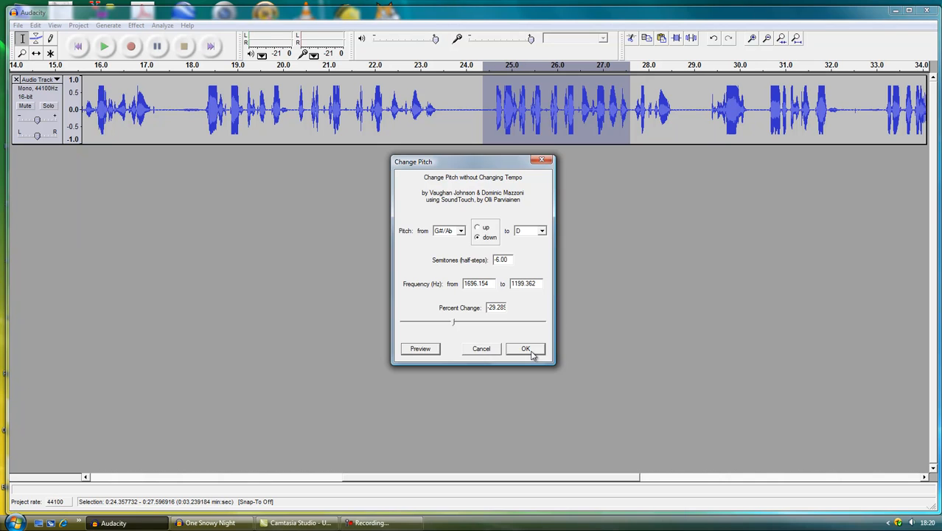
{"action": "left_click", "coordinate": [524, 348]}
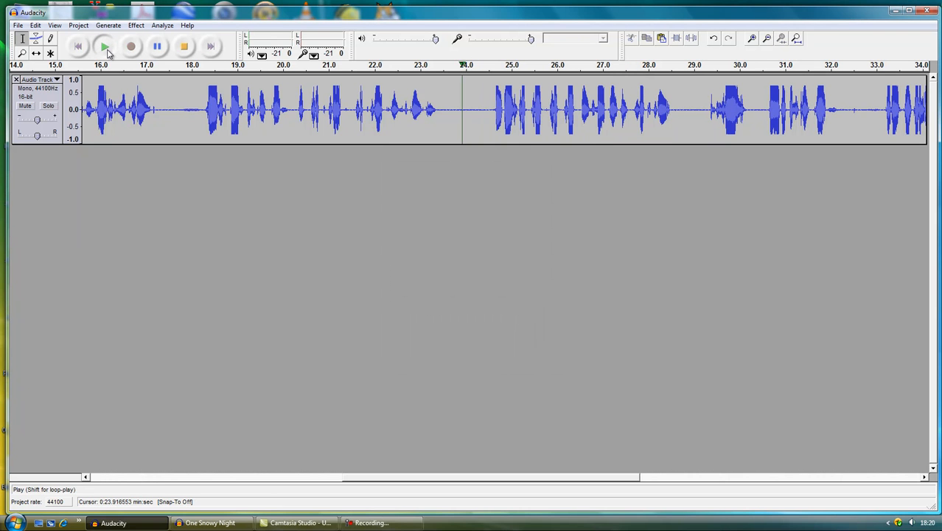
Step: Listen to the lowered voice, then select and play the line from 29.2 to 32.2 s
{"action": "left_click", "coordinate": [102, 49]}
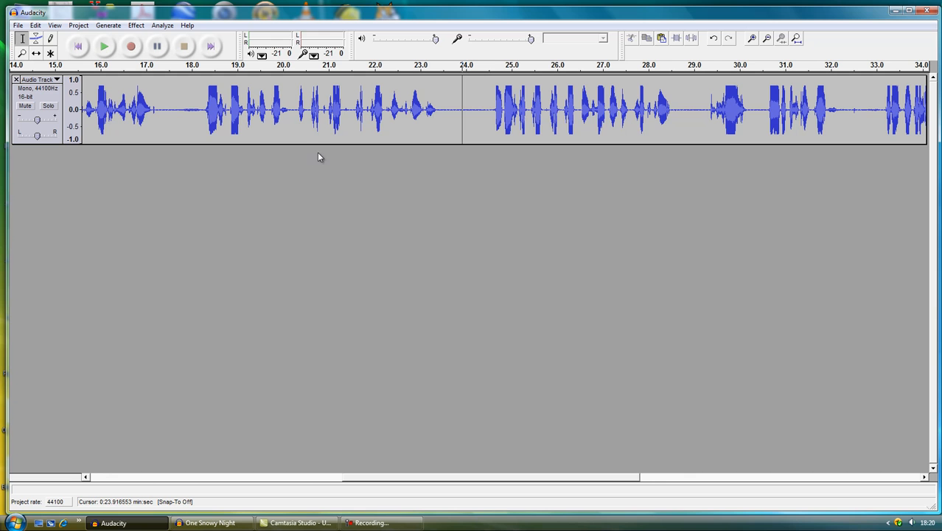
{"action": "scroll", "scroll_direction": "right", "scroll_amount": 3}
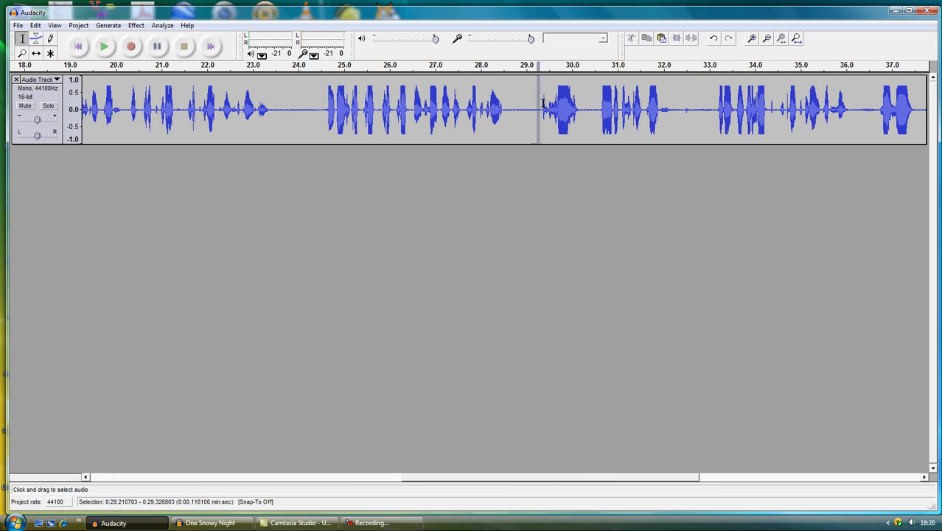
{"action": "left_click_drag", "start_coordinate": [538, 110], "coordinate": [672, 111]}
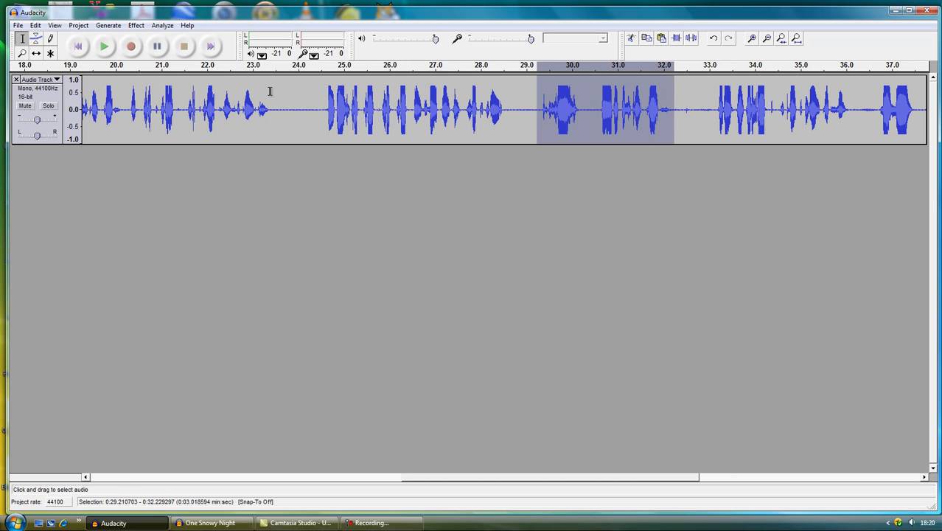
{"action": "mouse_move", "coordinate": [108, 50]}
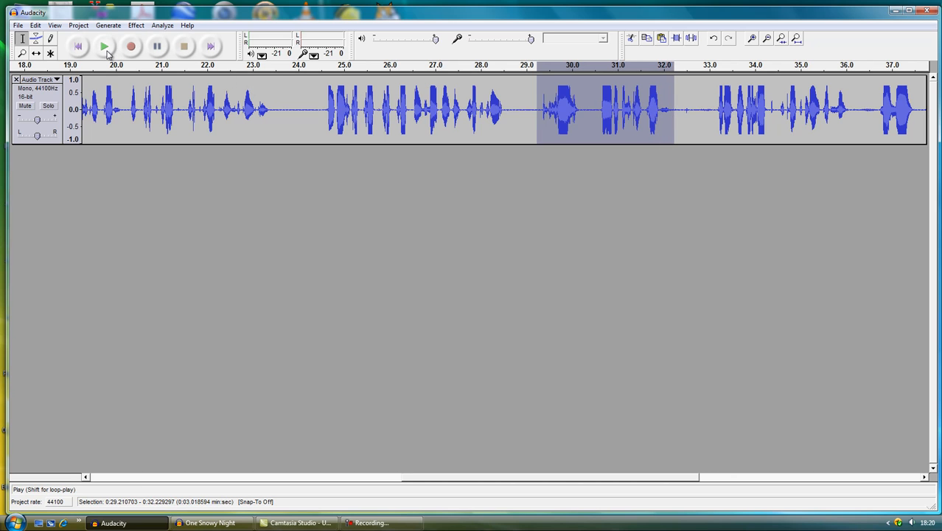
{"action": "left_click", "coordinate": [101, 47]}
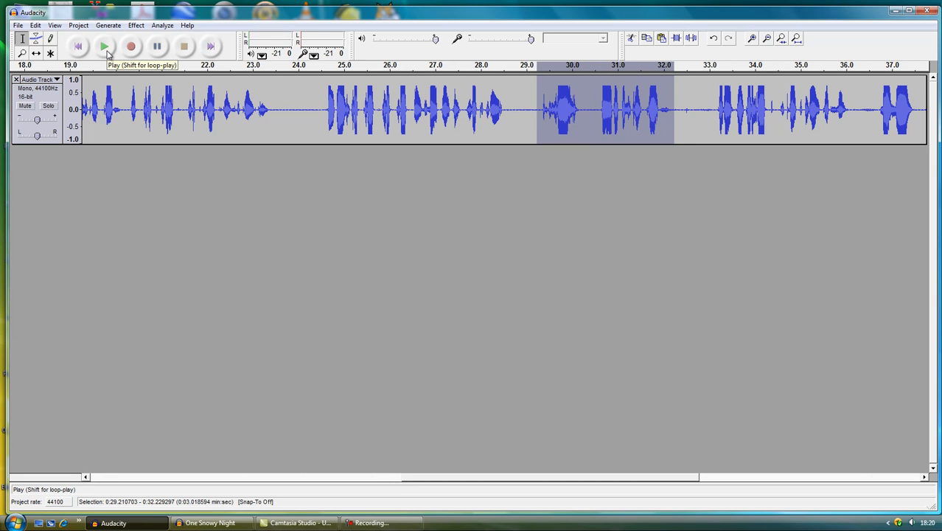
{"action": "mouse_move", "coordinate": [269, 97]}
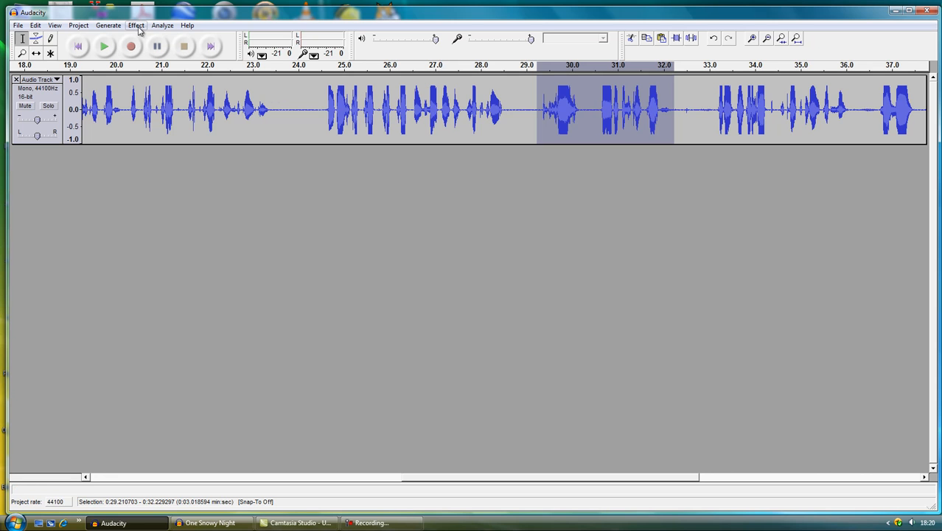
Step: Set Change Pitch to up, try two semitones higher and preview it
{"action": "left_click", "coordinate": [136, 26]}
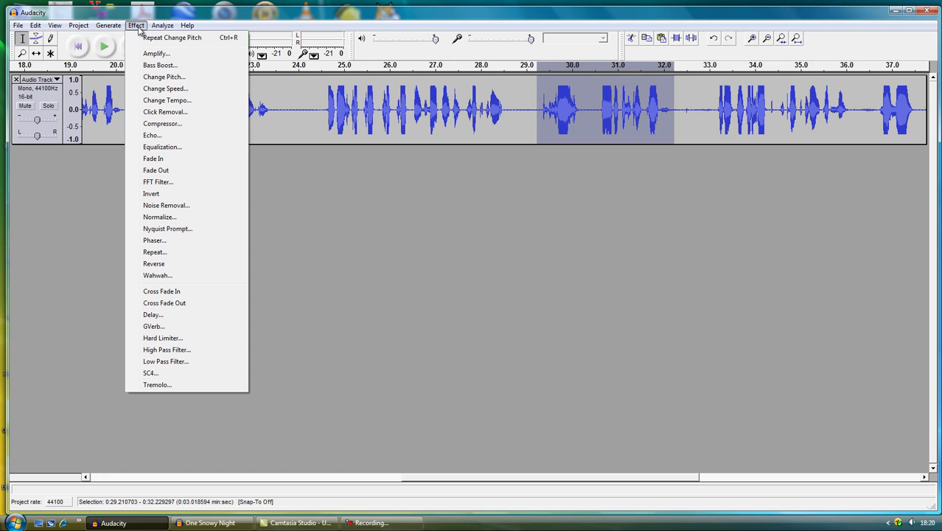
{"action": "left_click", "coordinate": [166, 77]}
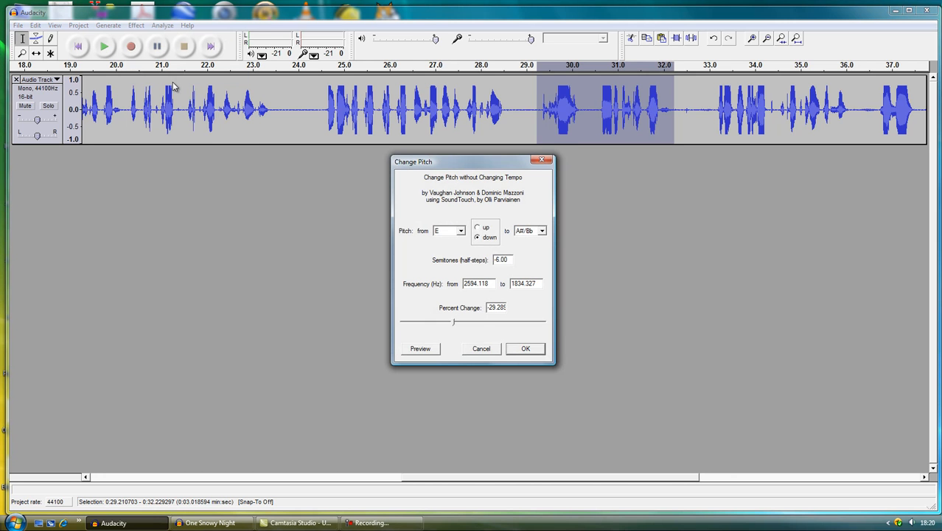
{"action": "left_click", "coordinate": [478, 227]}
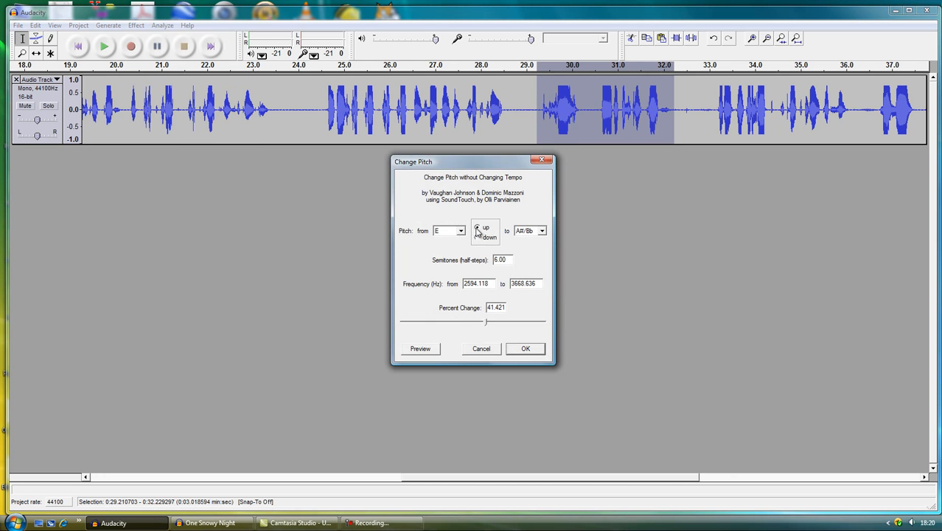
{"action": "left_click", "coordinate": [458, 230]}
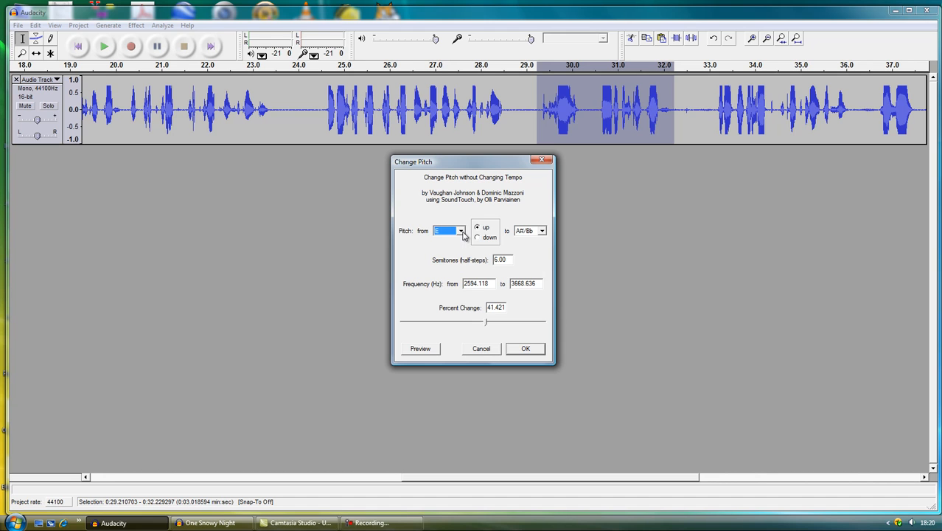
{"action": "left_click", "coordinate": [541, 230]}
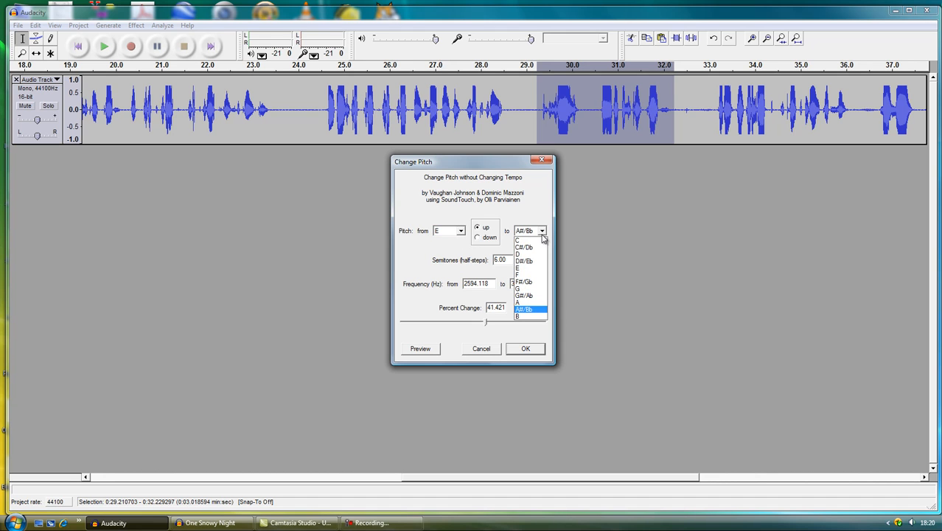
{"action": "left_click", "coordinate": [522, 283]}
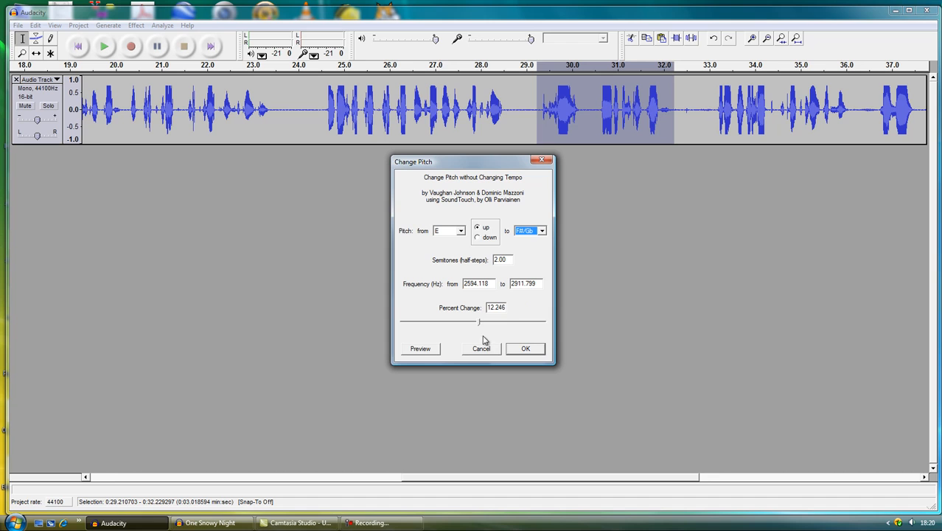
{"action": "left_click", "coordinate": [420, 348]}
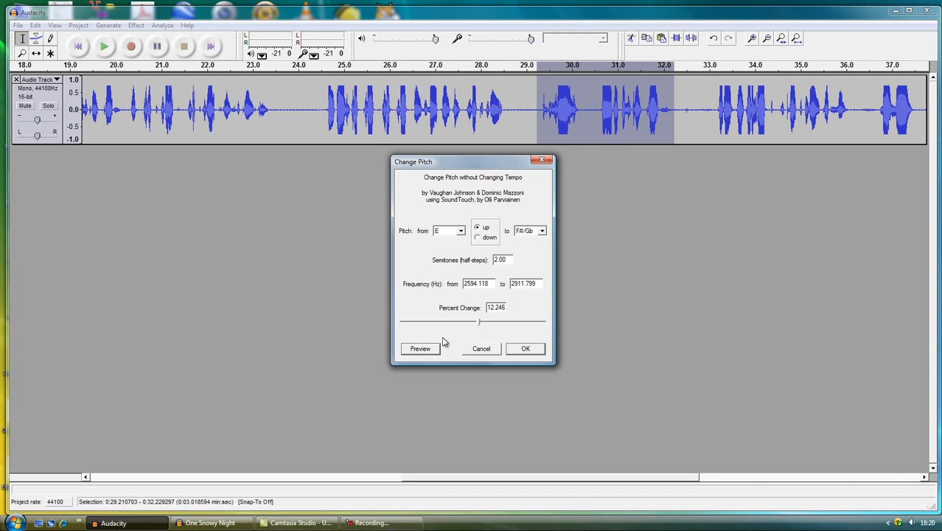
Step: Raise to three semitones, preview, and apply the pitch rise
{"action": "left_click", "coordinate": [541, 230]}
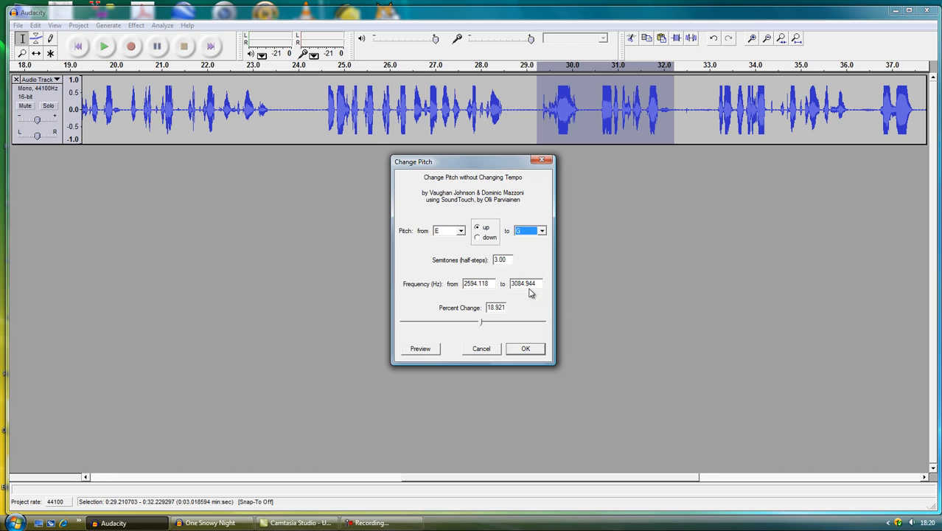
{"action": "left_click", "coordinate": [420, 348]}
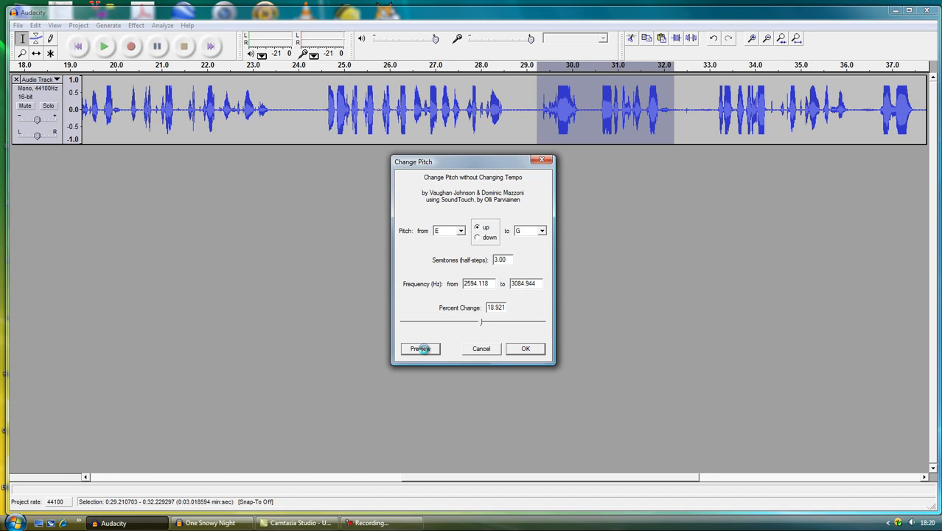
{"action": "mouse_move", "coordinate": [522, 351]}
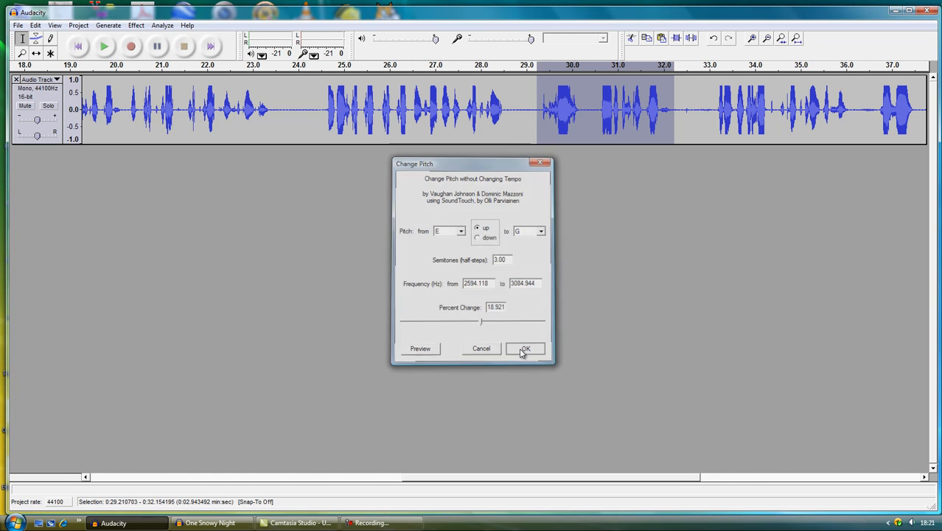
{"action": "left_click", "coordinate": [524, 348]}
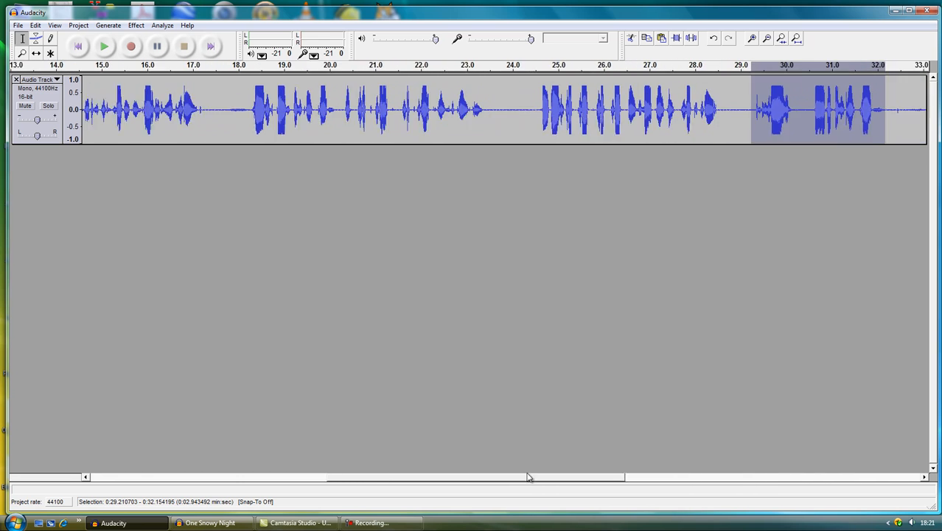
Step: Clear the selection and place the cursor near 21.5 s, playing from there
{"action": "left_click_drag", "start_coordinate": [528, 478], "coordinate": [475, 478]}
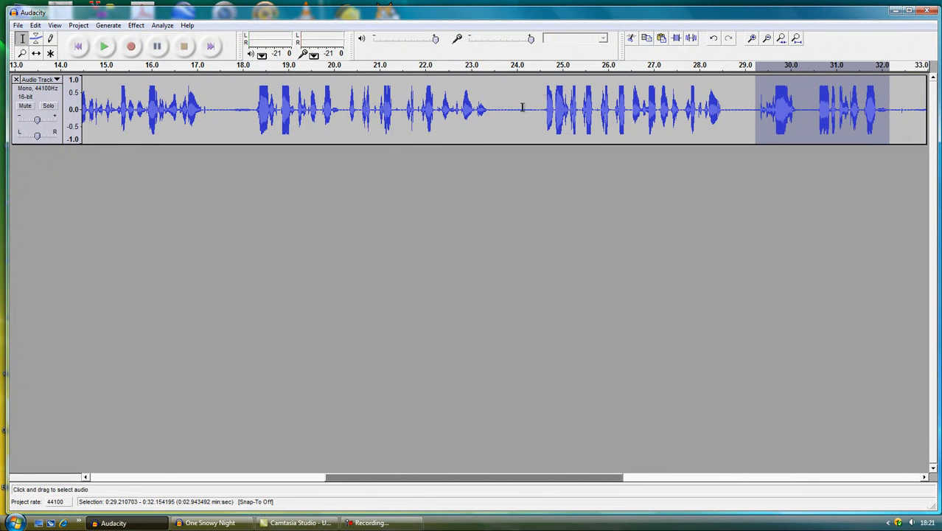
{"action": "left_click", "coordinate": [199, 109]}
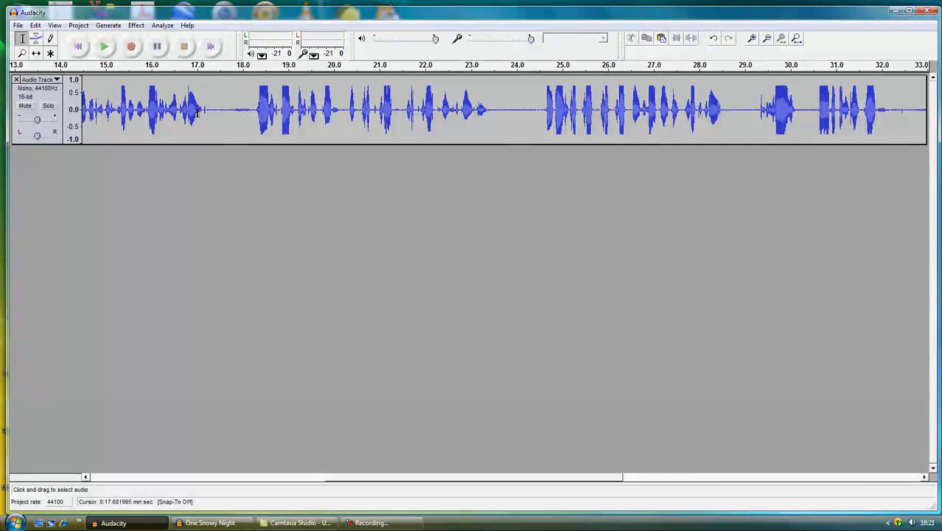
{"action": "left_click", "coordinate": [106, 50]}
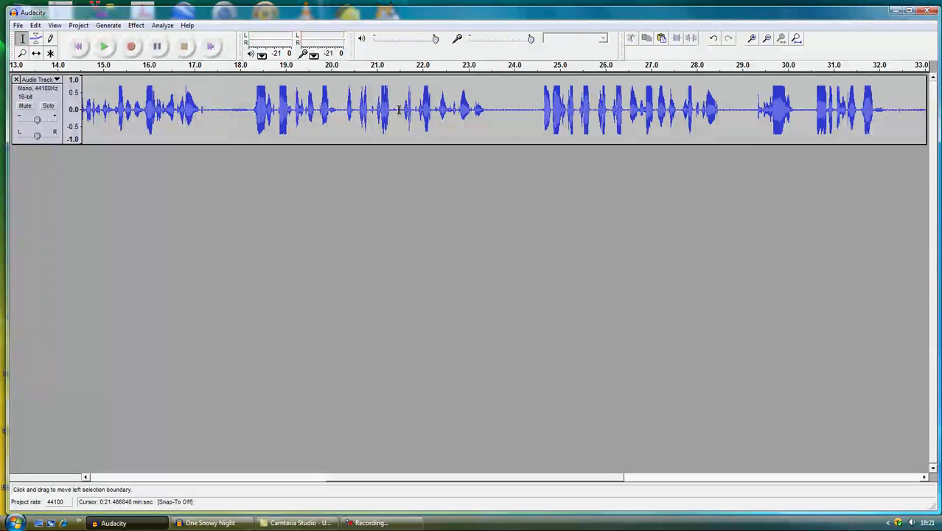
{"action": "left_click", "coordinate": [105, 50]}
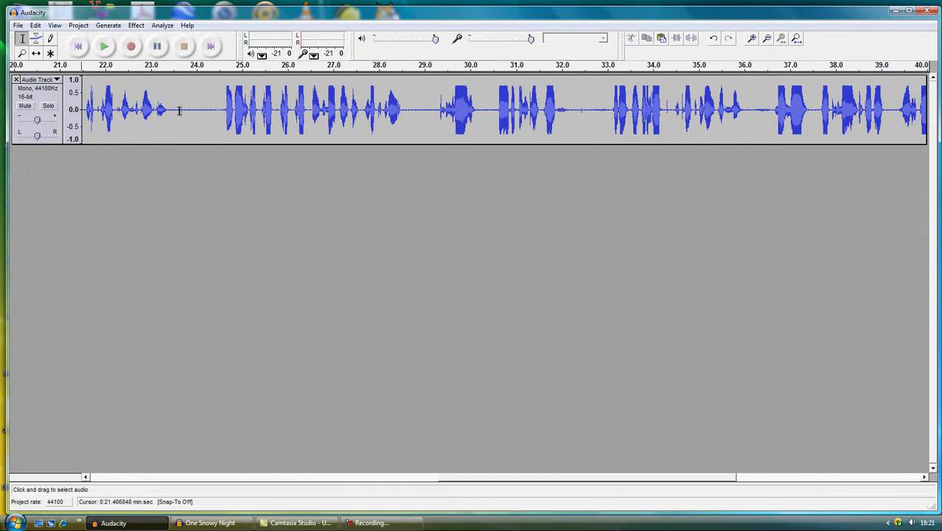
{"action": "mouse_move", "coordinate": [199, 111]}
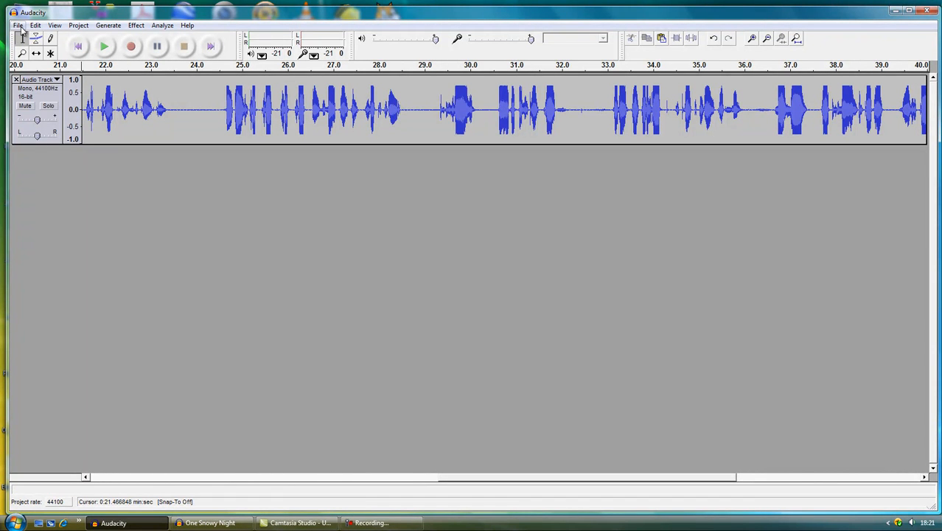
Step: Start a new empty project window and show its File commands
{"action": "left_click", "coordinate": [18, 26]}
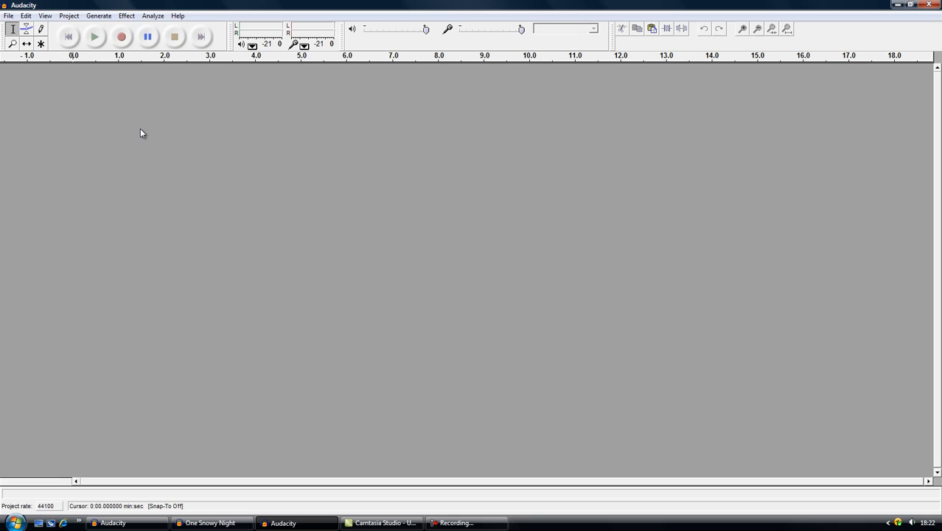
{"action": "left_click", "coordinate": [9, 14]}
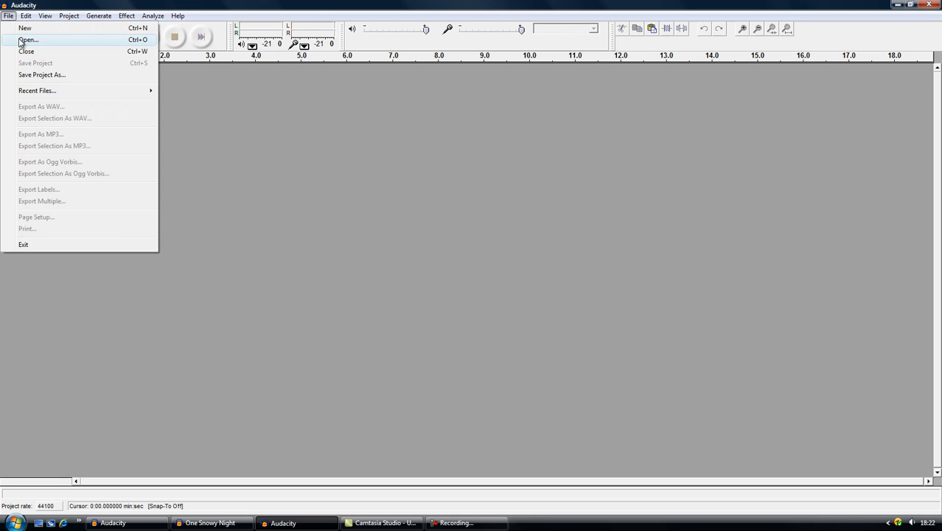
Step: Browse Desktop > Stuff for Billy Goats Gruff and pick the wooden-stairs-2 sound file
{"action": "left_click", "coordinate": [26, 32]}
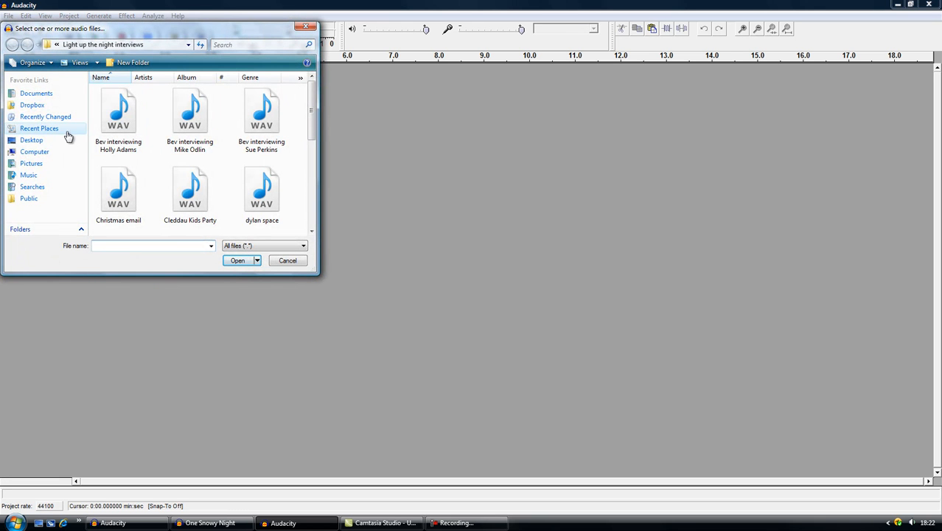
{"action": "left_click", "coordinate": [30, 140]}
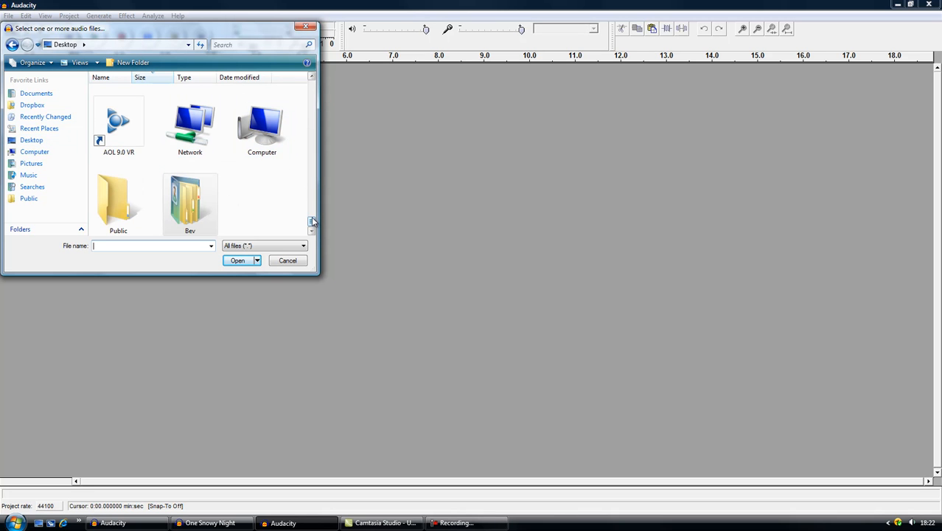
{"action": "scroll", "scroll_direction": "down", "scroll_amount": 3}
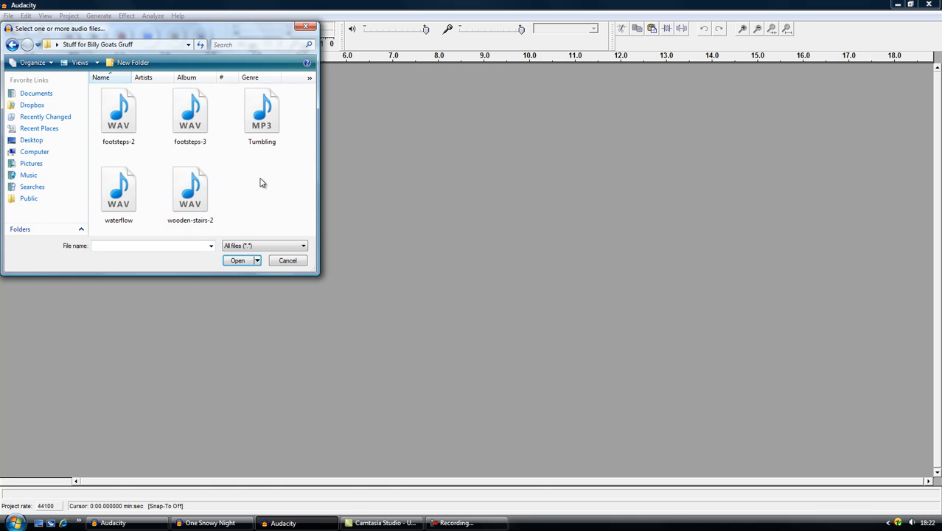
{"action": "left_click", "coordinate": [190, 190]}
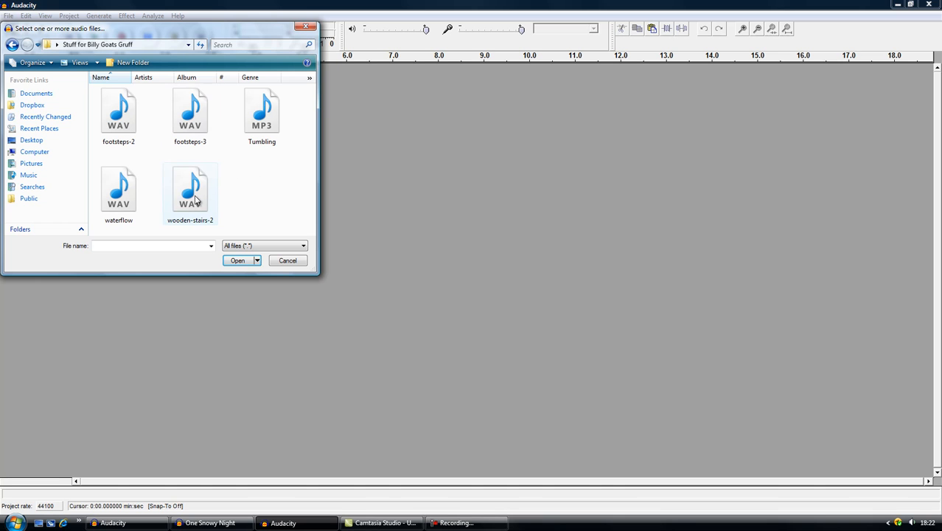
{"action": "mouse_move", "coordinate": [197, 196]}
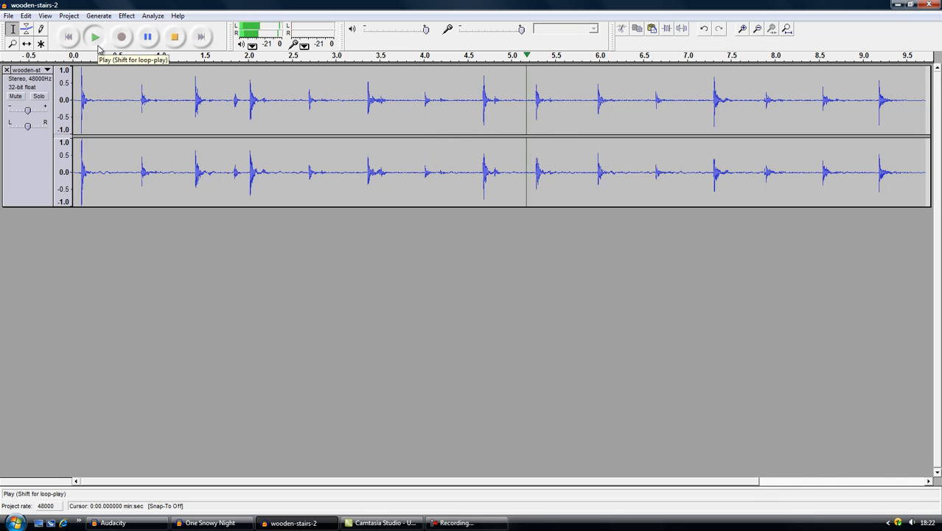
Step: Play the footsteps, then cut everything after about 3.9 s
{"action": "left_click", "coordinate": [176, 39]}
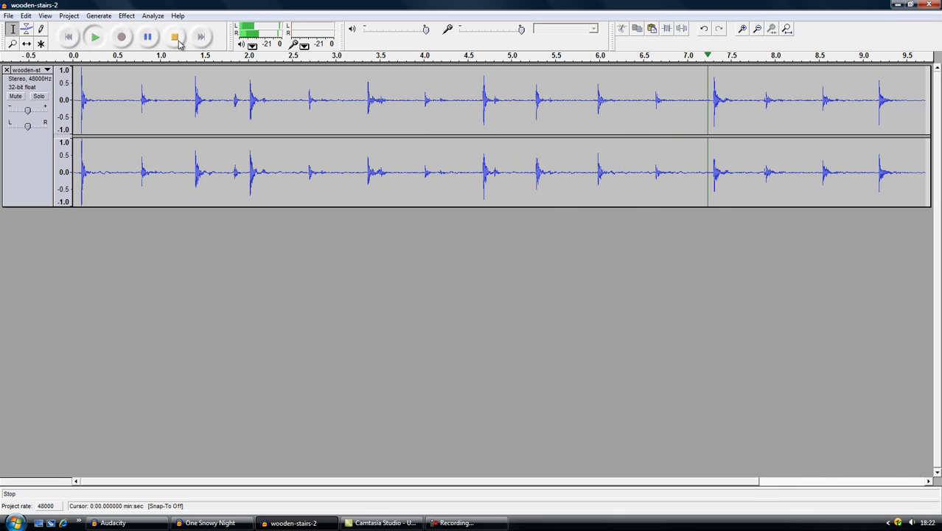
{"action": "left_click", "coordinate": [176, 36]}
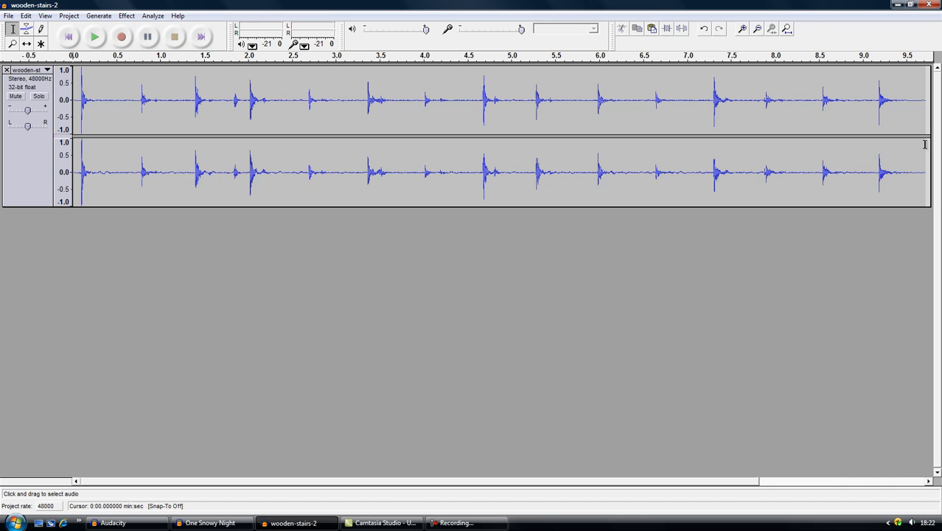
{"action": "left_click_drag", "start_coordinate": [848, 100], "coordinate": [925, 100]}
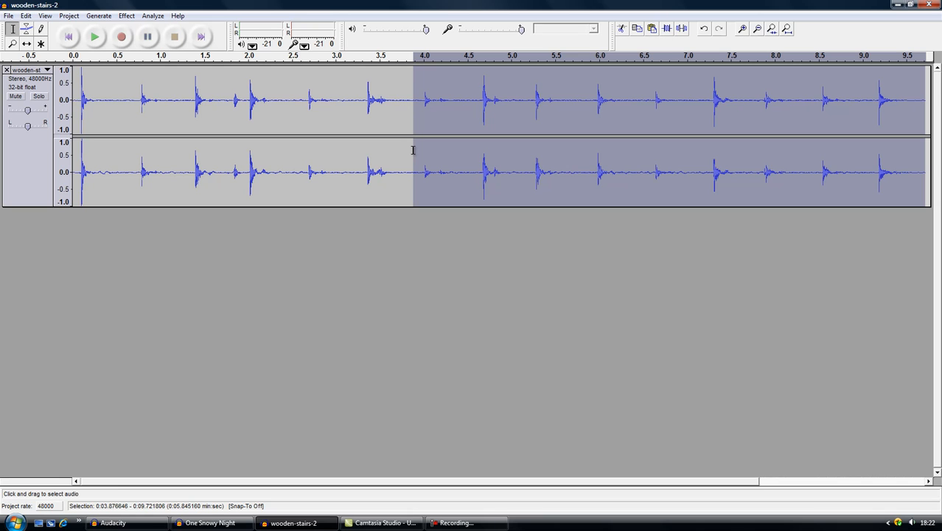
{"action": "left_click", "coordinate": [622, 29]}
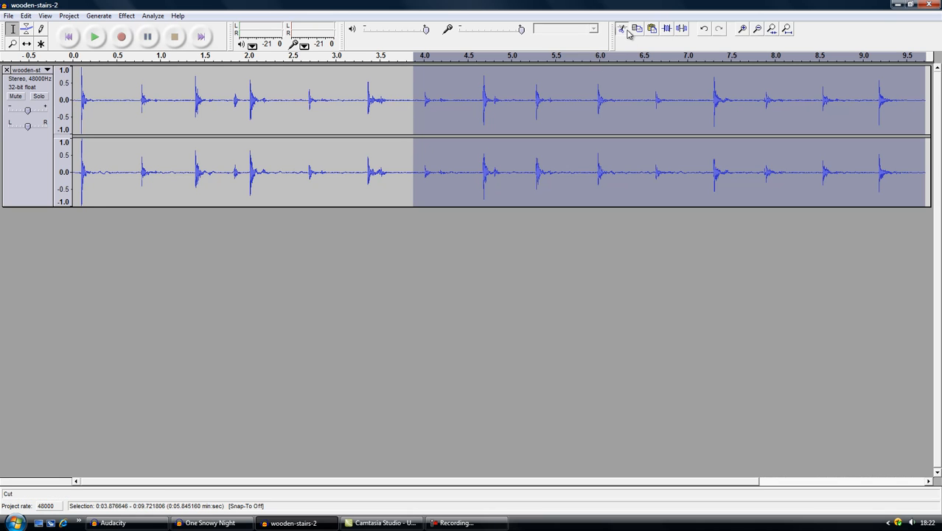
{"action": "left_click", "coordinate": [622, 30]}
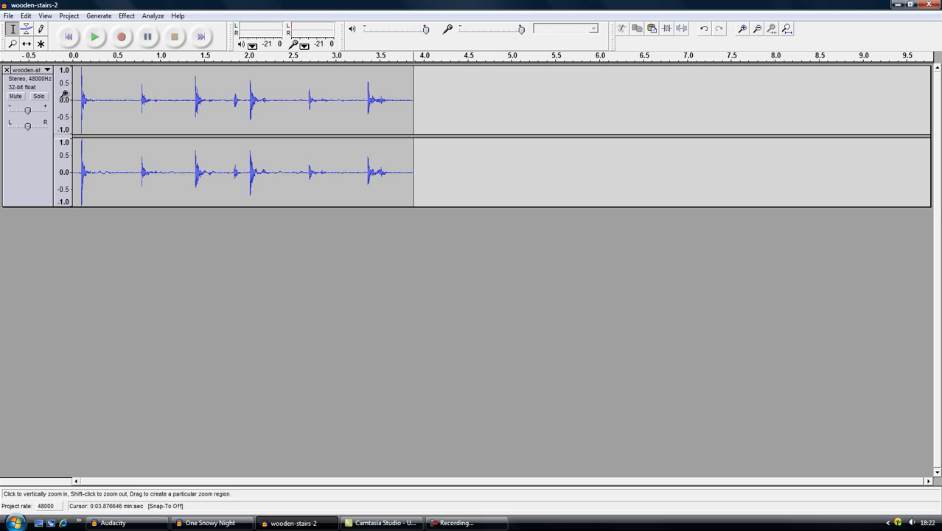
Step: Place the cursor at the clip start and play the trimmed footsteps
{"action": "left_click", "coordinate": [79, 96]}
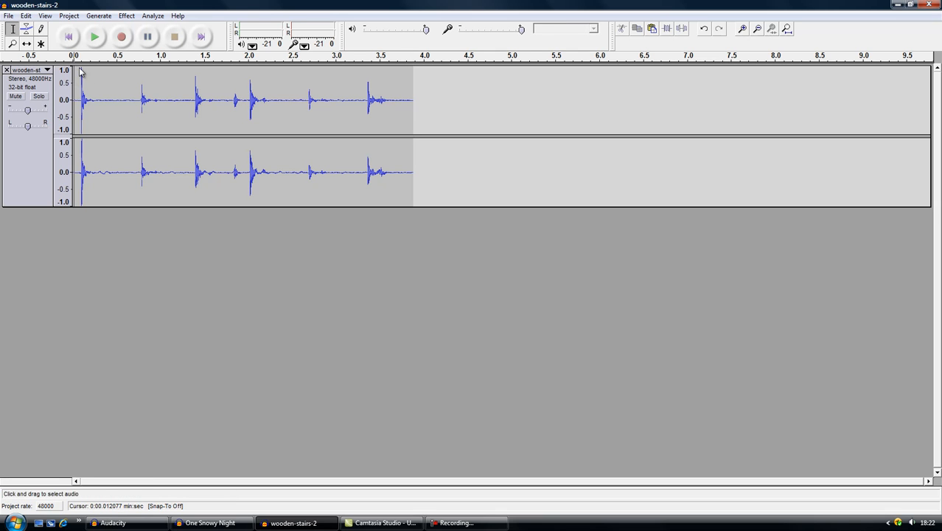
{"action": "left_click", "coordinate": [94, 37]}
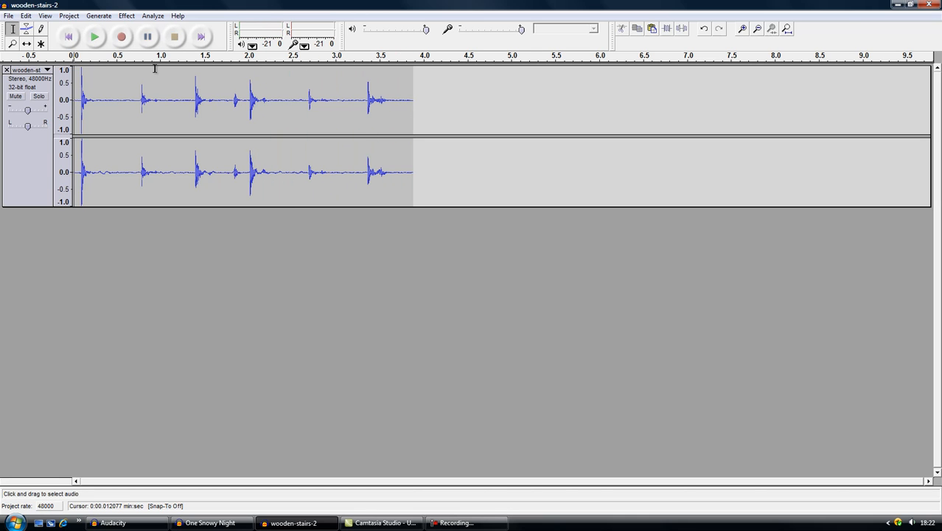
{"action": "mouse_move", "coordinate": [416, 93]}
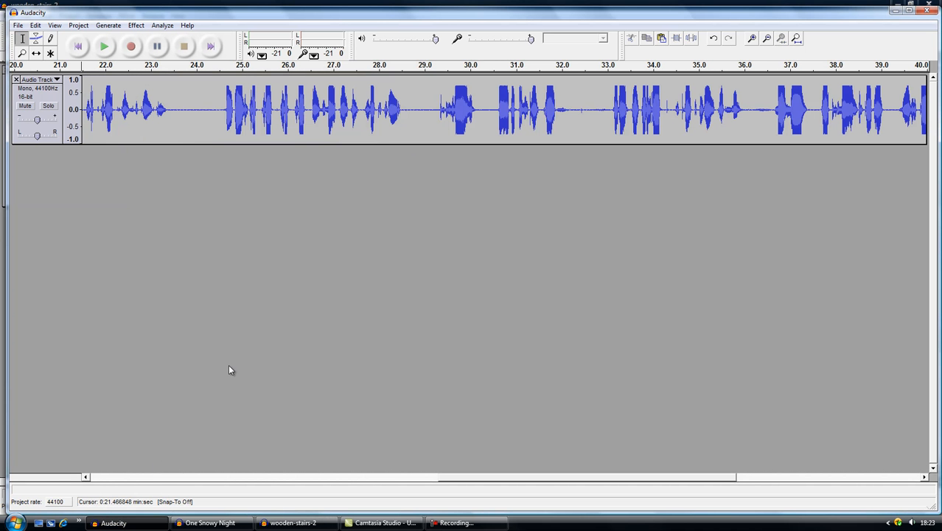
{"action": "mouse_move", "coordinate": [199, 235]}
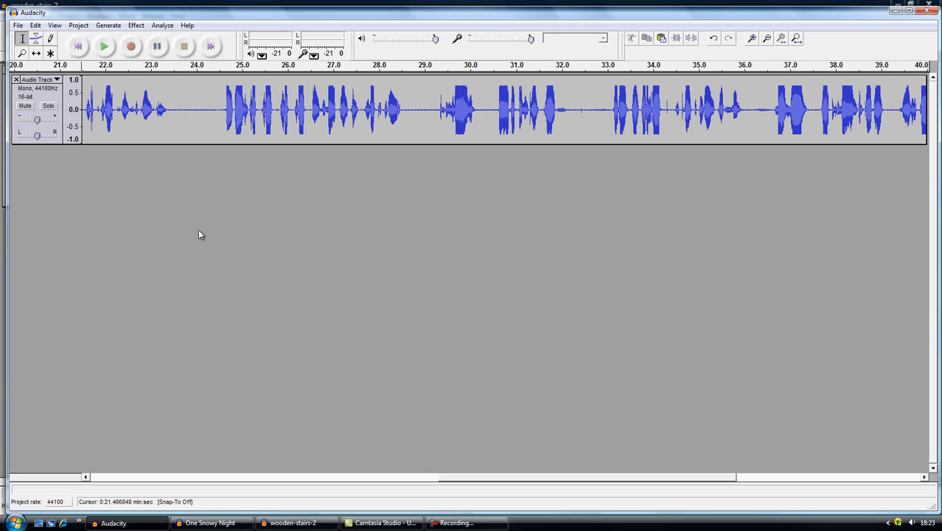
{"action": "mouse_move", "coordinate": [173, 111]}
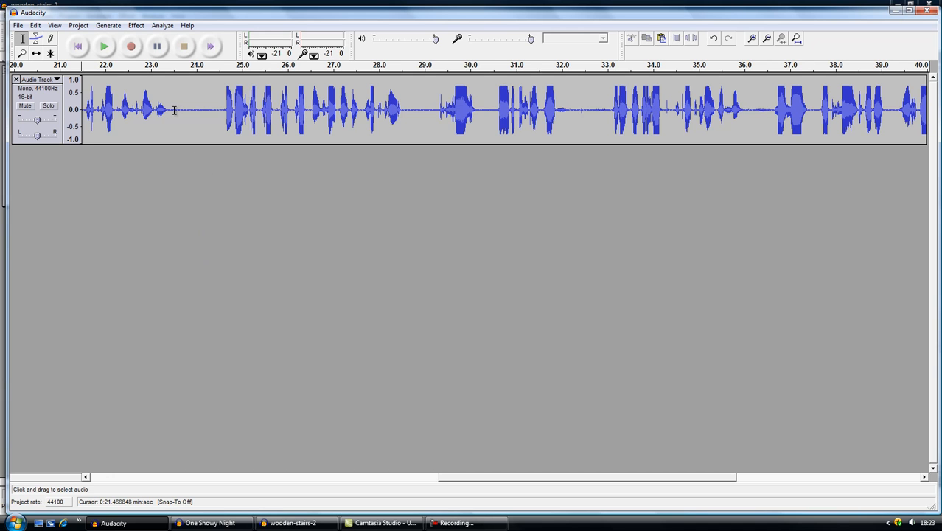
Step: Paste the footsteps at about 23 seconds into the narration and play it back
{"action": "left_click", "coordinate": [182, 115]}
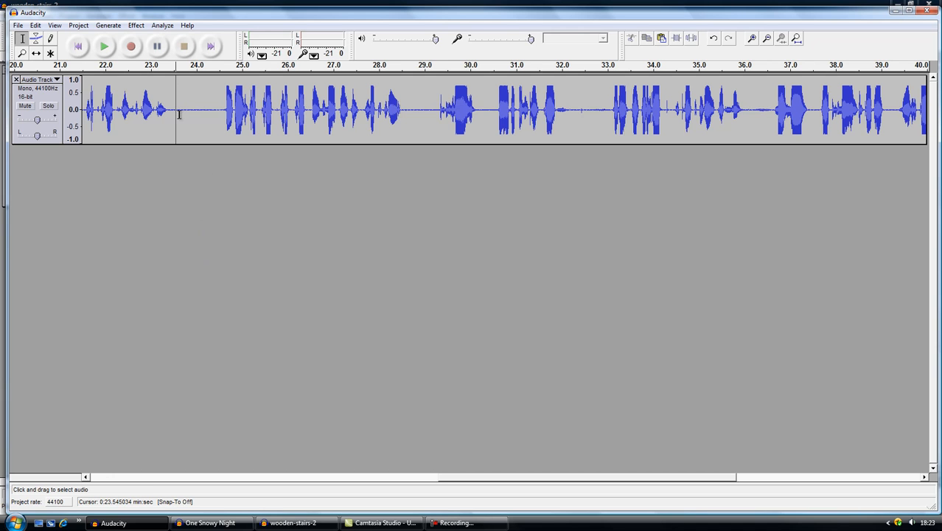
{"action": "mouse_move", "coordinate": [224, 112]}
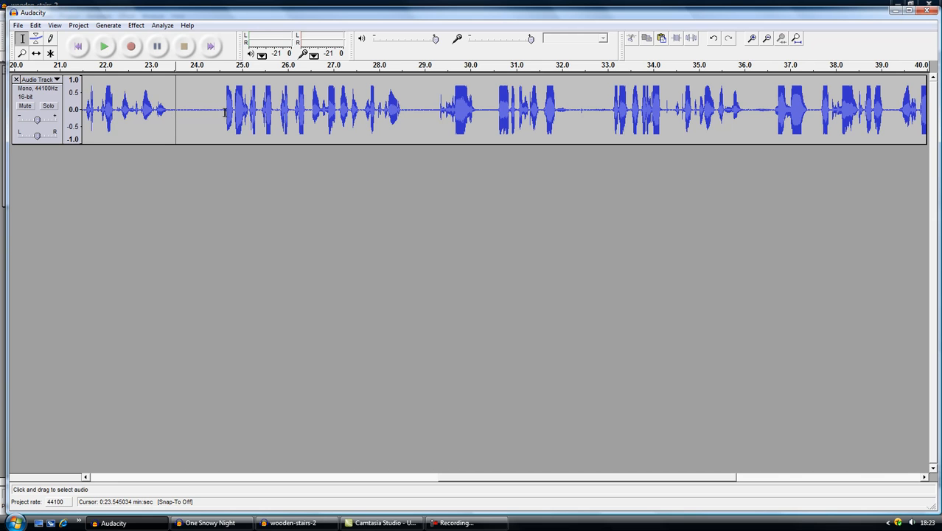
{"action": "mouse_move", "coordinate": [395, 77]}
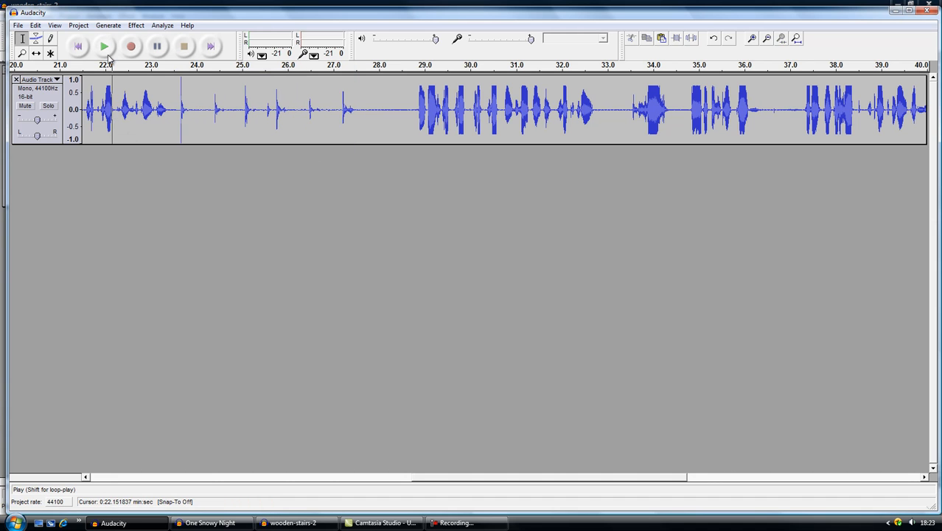
{"action": "left_click", "coordinate": [103, 51]}
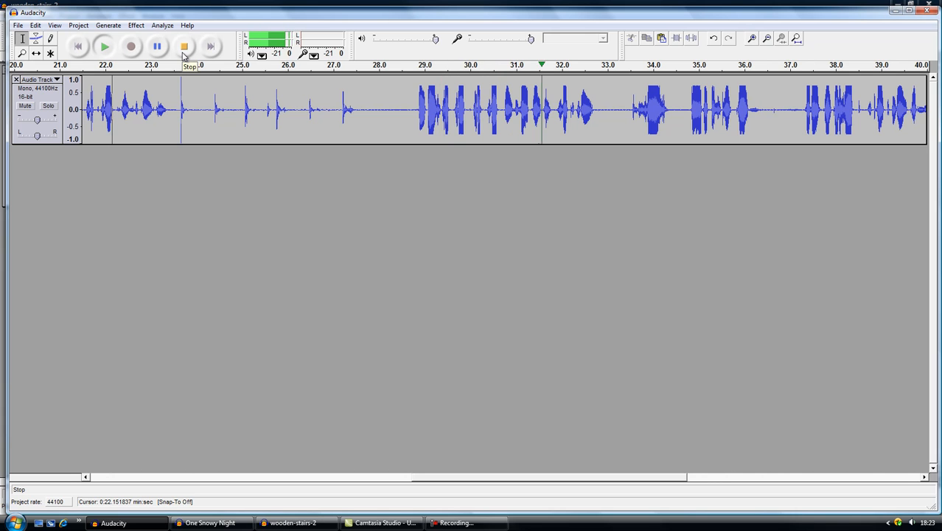
Step: Stop playback and select the pasted footsteps from about 23.5 to 27.8 seconds
{"action": "left_click", "coordinate": [181, 46]}
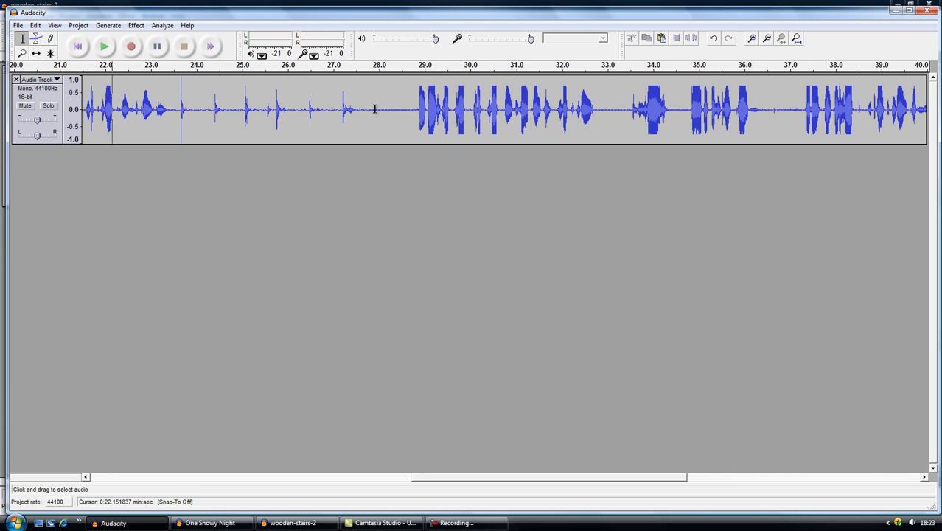
{"action": "left_click_drag", "start_coordinate": [375, 111], "coordinate": [407, 110]}
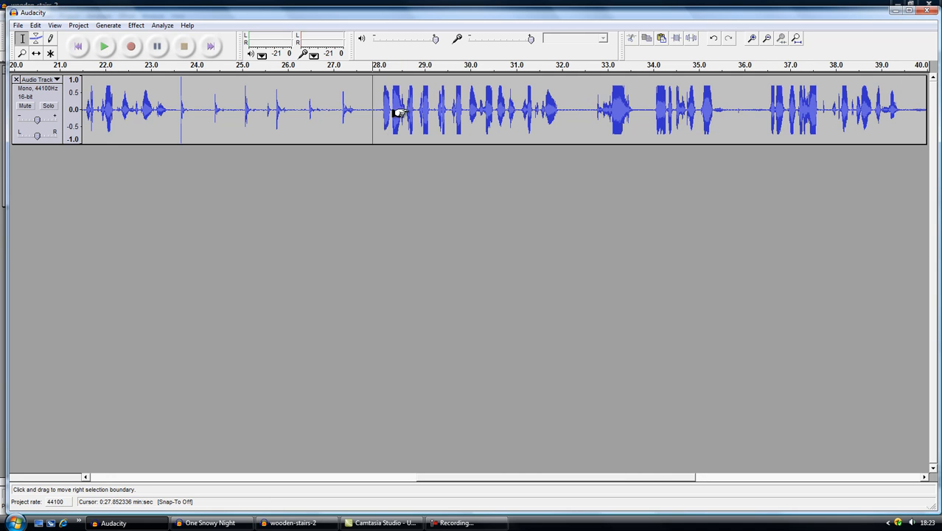
{"action": "left_click_drag", "start_coordinate": [176, 109], "coordinate": [251, 109]}
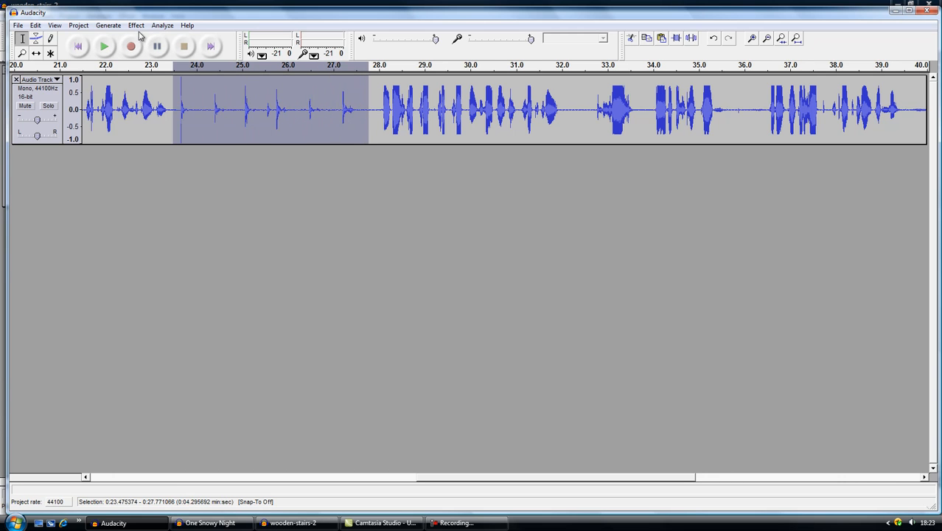
Step: Apply Change Speed from 33 1/3 to 45 RPM, speeding the footsteps up 35 percent
{"action": "left_click", "coordinate": [135, 26]}
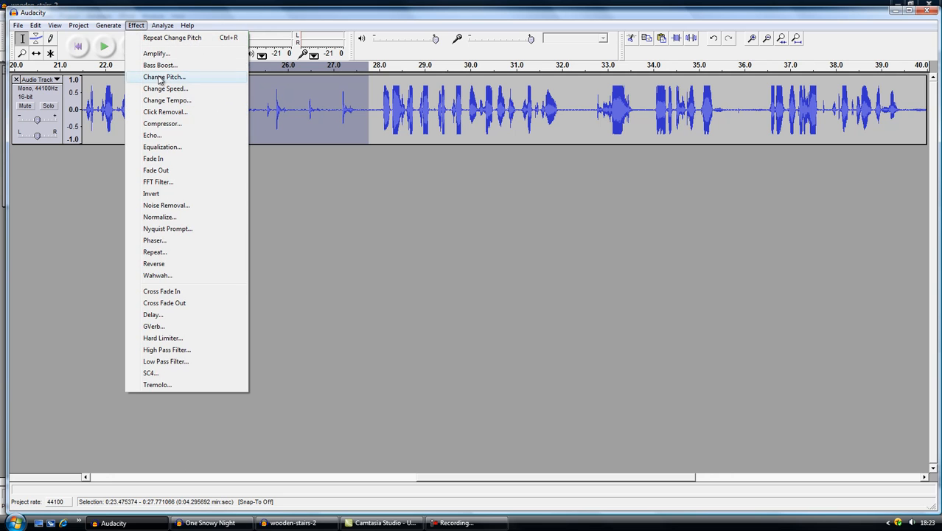
{"action": "mouse_move", "coordinate": [165, 89]}
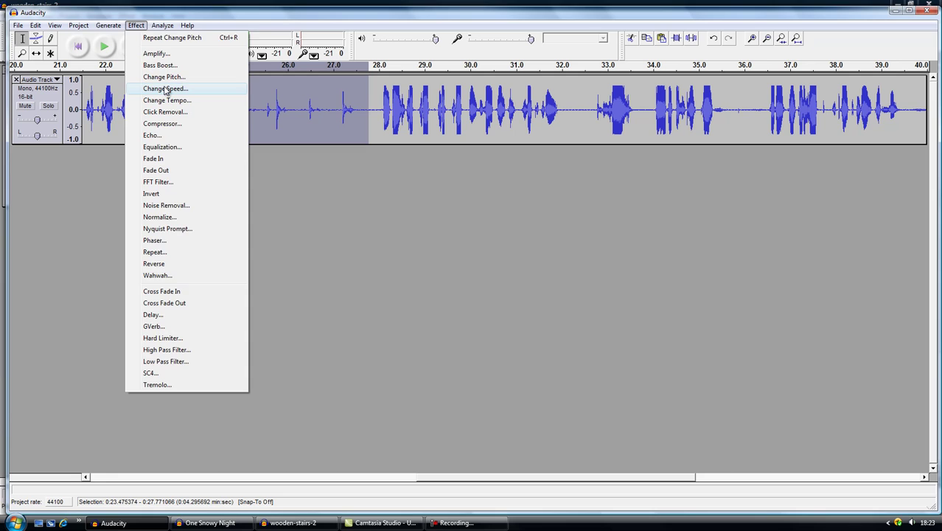
{"action": "left_click", "coordinate": [164, 88]}
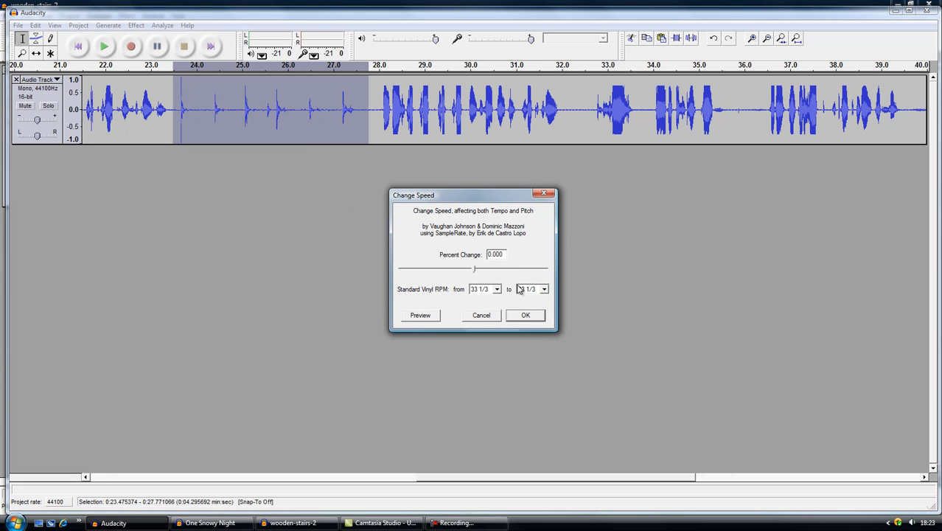
{"action": "left_click", "coordinate": [544, 289]}
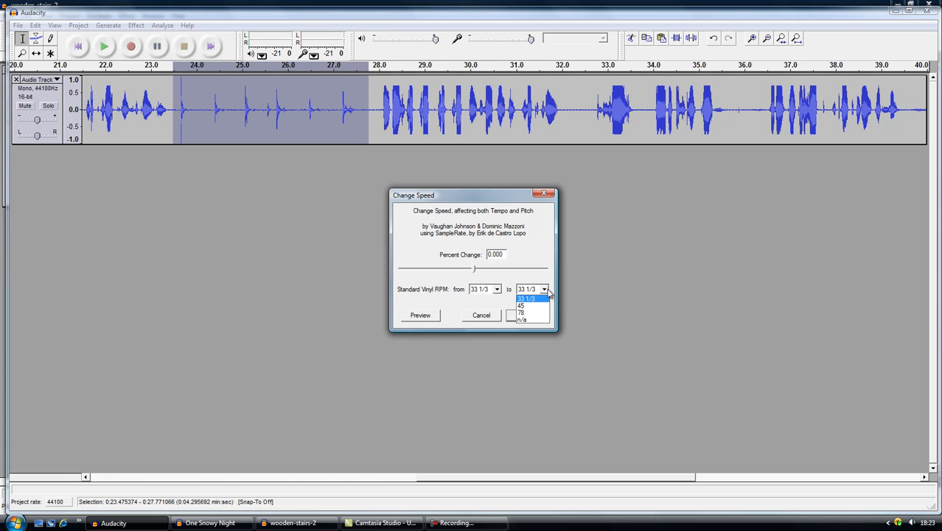
{"action": "mouse_move", "coordinate": [543, 297]}
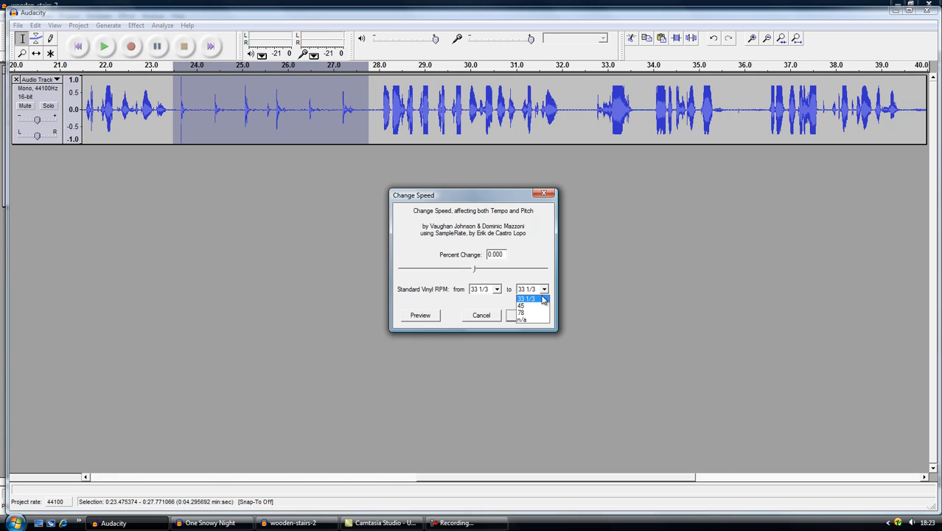
{"action": "left_click", "coordinate": [527, 307]}
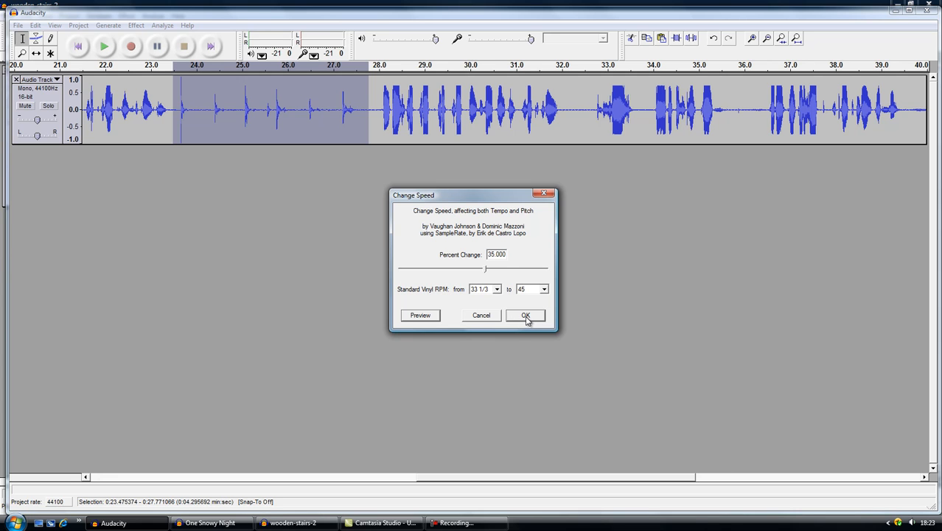
{"action": "mouse_move", "coordinate": [477, 301]}
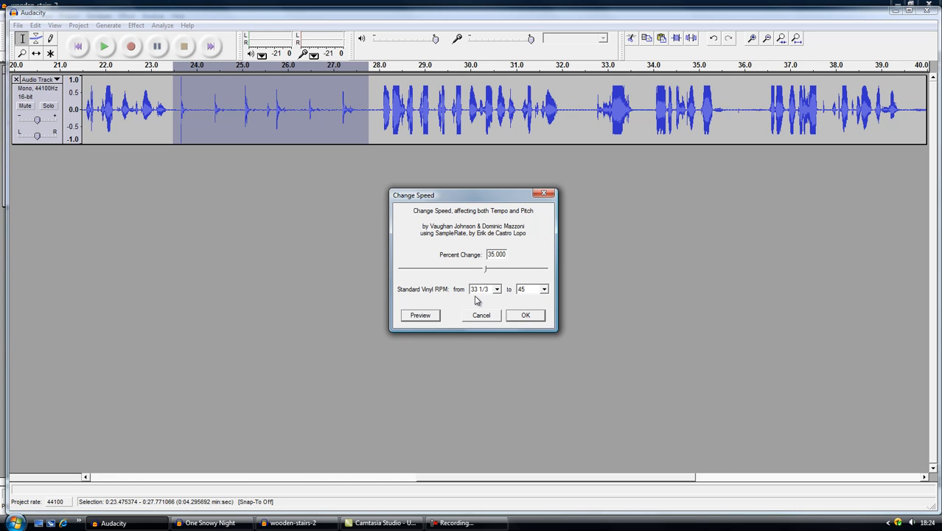
{"action": "mouse_move", "coordinate": [484, 301]}
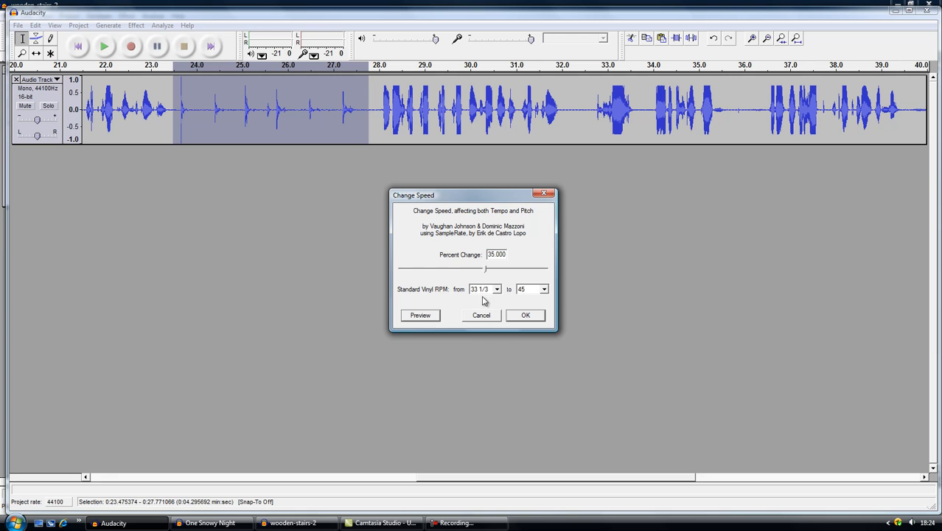
{"action": "mouse_move", "coordinate": [525, 316]}
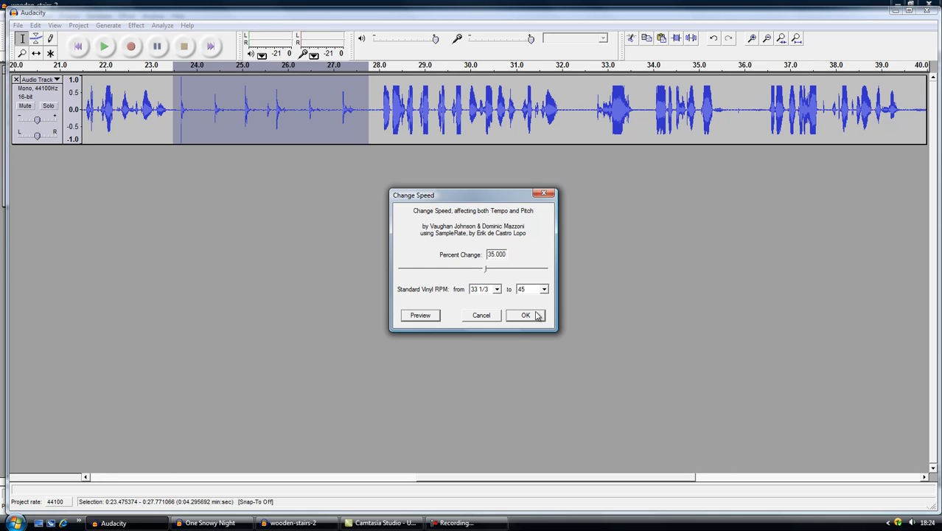
{"action": "left_click", "coordinate": [521, 315]}
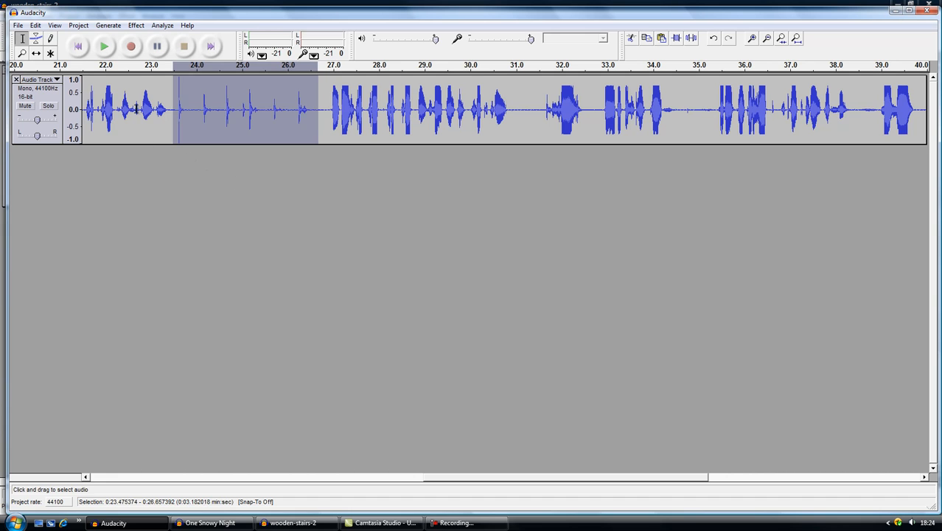
{"action": "left_click", "coordinate": [110, 46]}
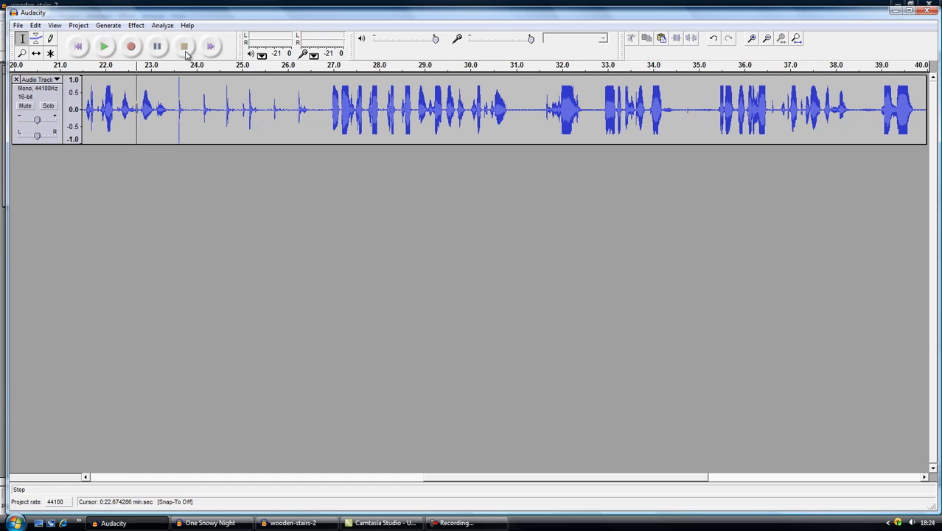
{"action": "left_click", "coordinate": [182, 47]}
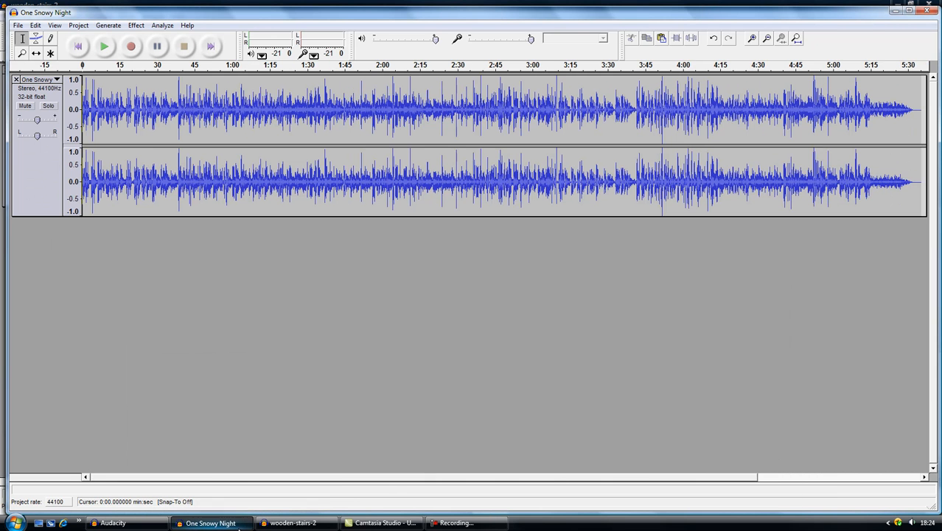
{"action": "mouse_move", "coordinate": [107, 51]}
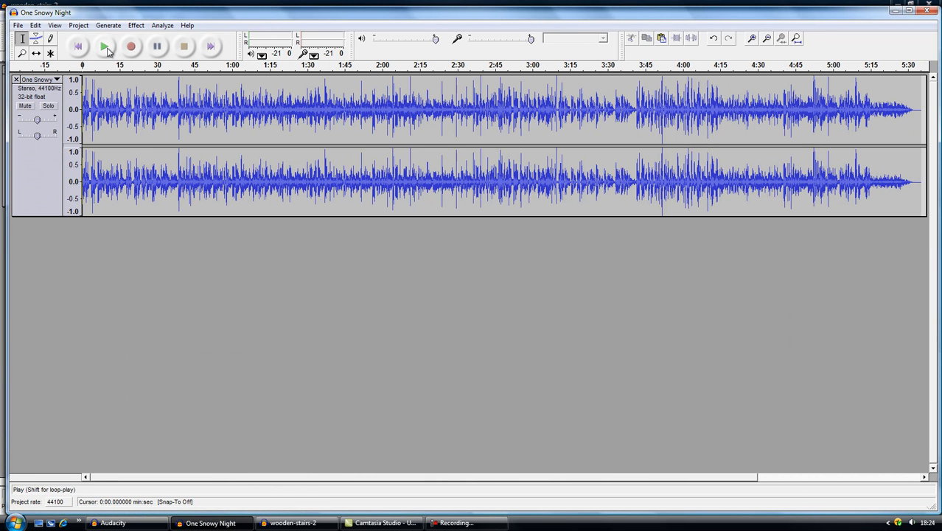
Step: Play the One Snowy Night music from its start for a few seconds, then stop
{"action": "left_click", "coordinate": [101, 50]}
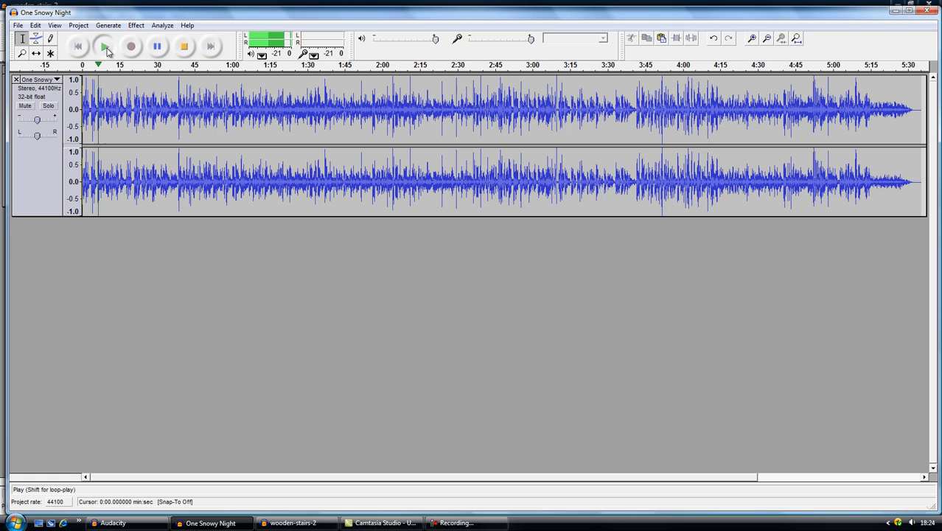
{"action": "left_click", "coordinate": [100, 48]}
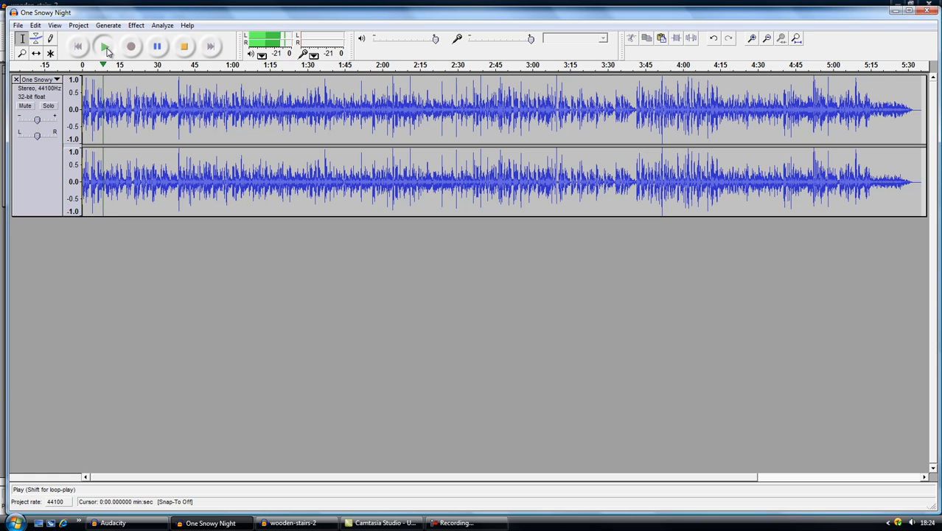
{"action": "left_click", "coordinate": [100, 50]}
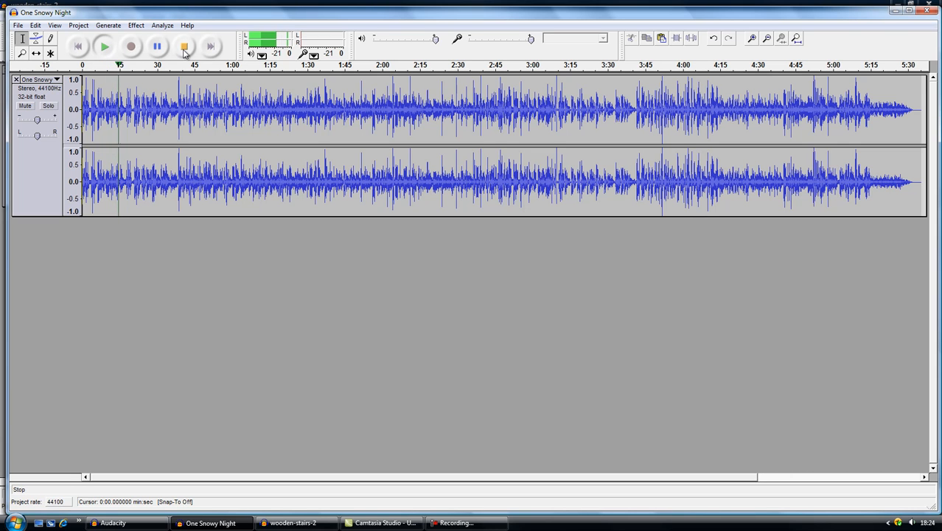
{"action": "left_click", "coordinate": [183, 47]}
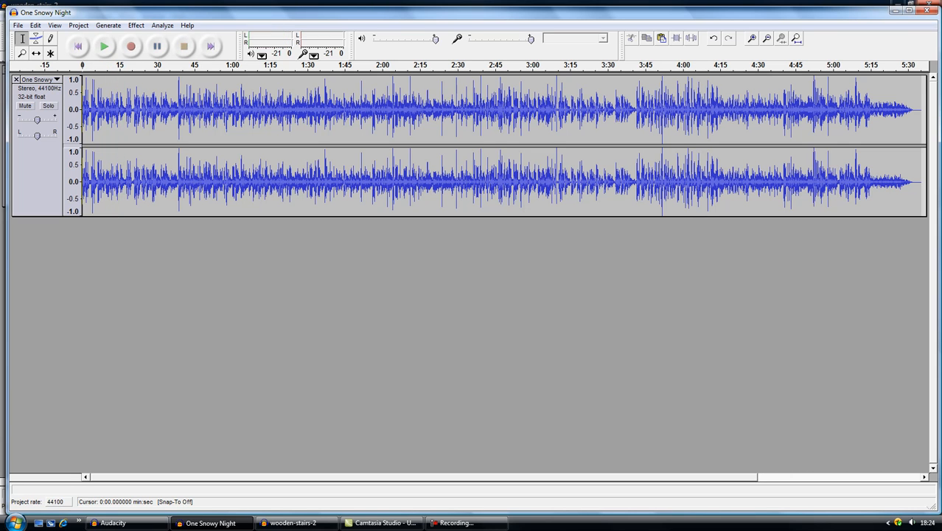